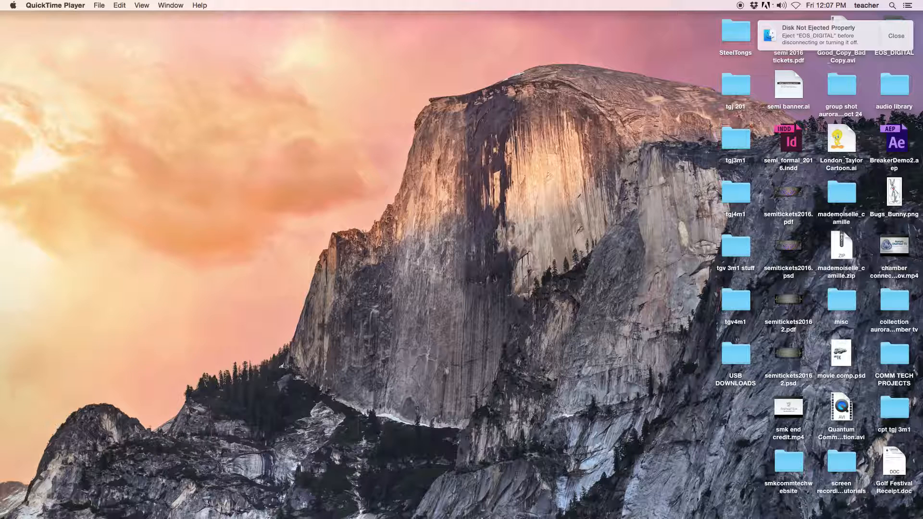
pyautogui.moveTo(479, 518)
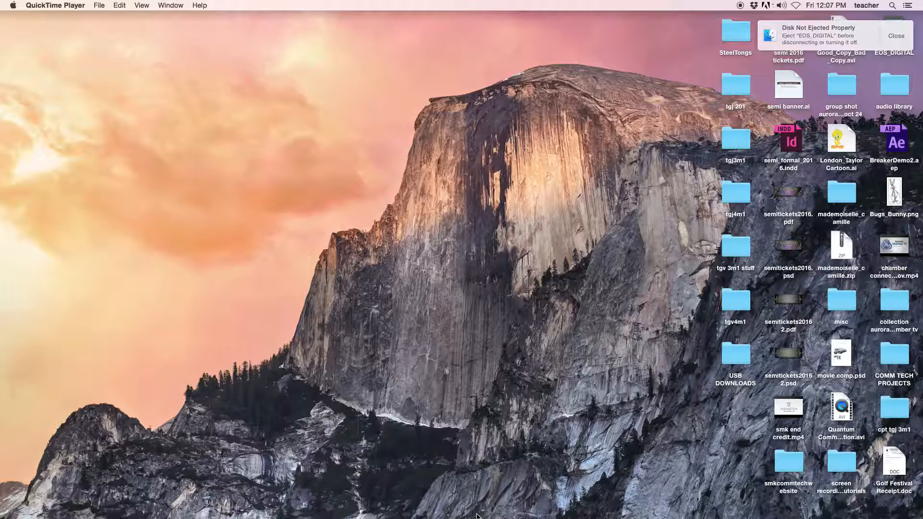
pyautogui.moveTo(479, 323)
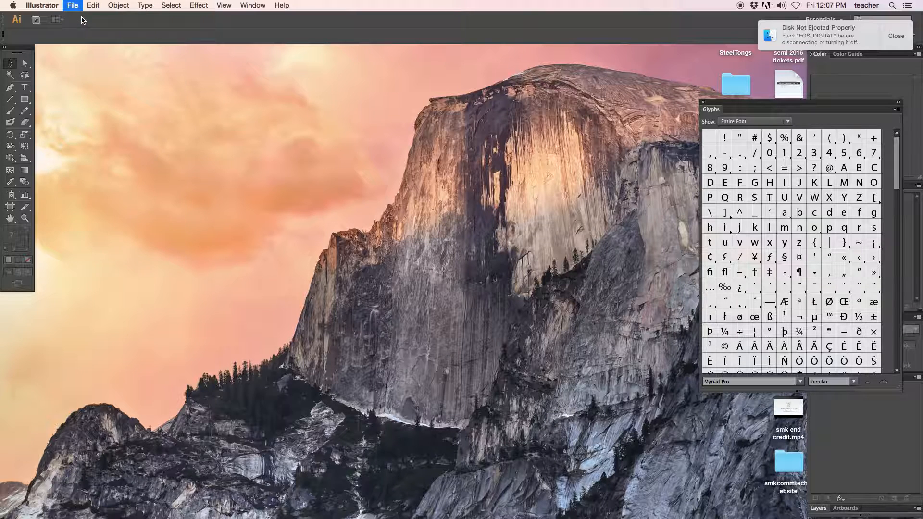
# - Create a new blank Letter document, 11 × 8.5 in, CMYK colour
pyautogui.click(72, 5)
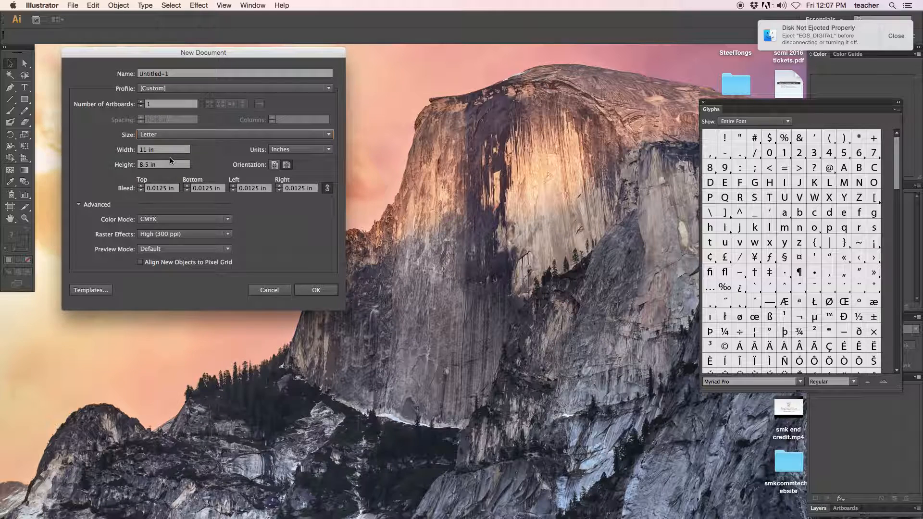
pyautogui.moveTo(185, 225)
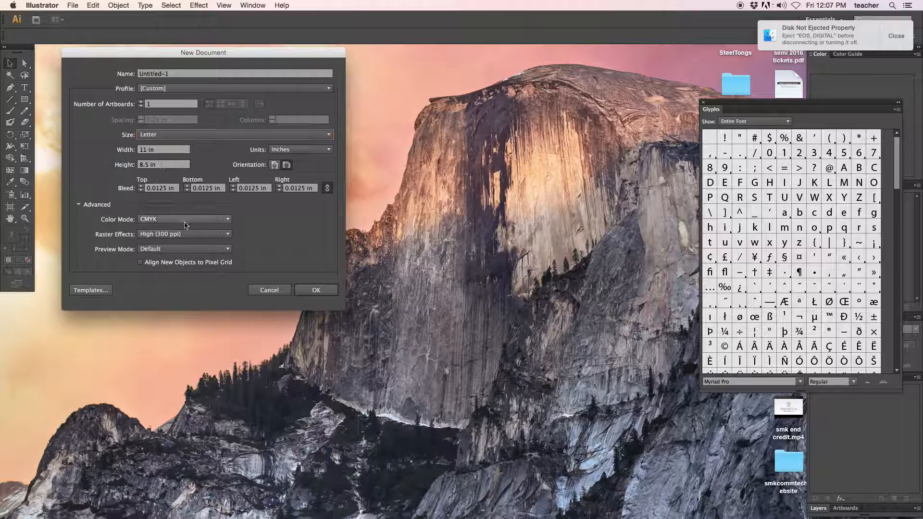
pyautogui.click(315, 290)
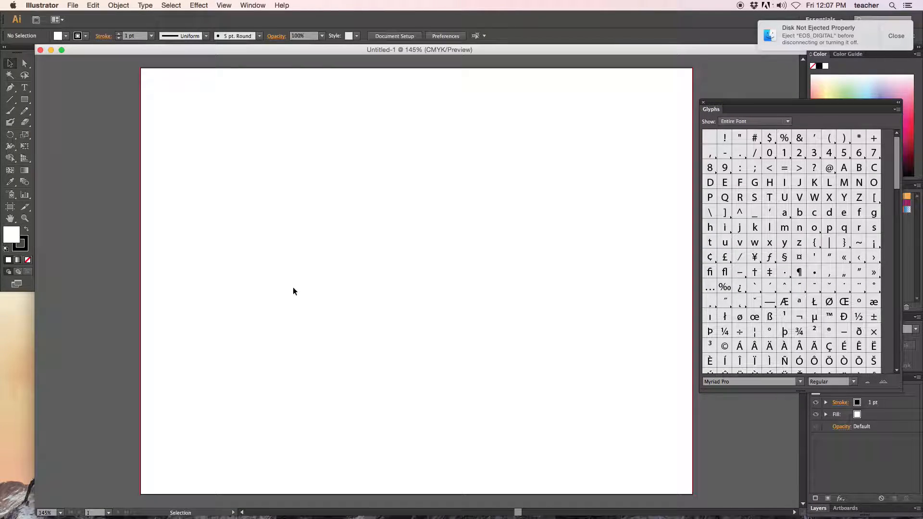
pyautogui.moveTo(249, 198)
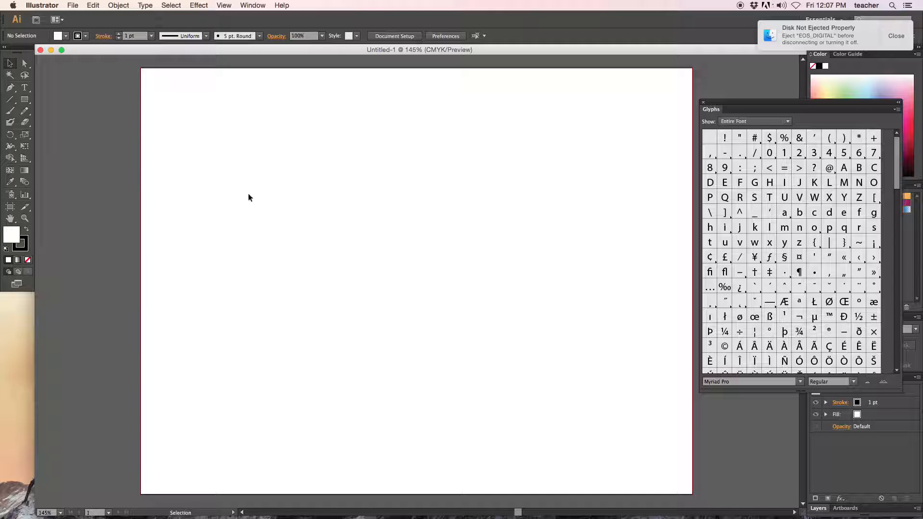
# - Place Bugs_Bunny.png on the artboard as a linked image and dismiss the Glyphs panel
pyautogui.click(73, 5)
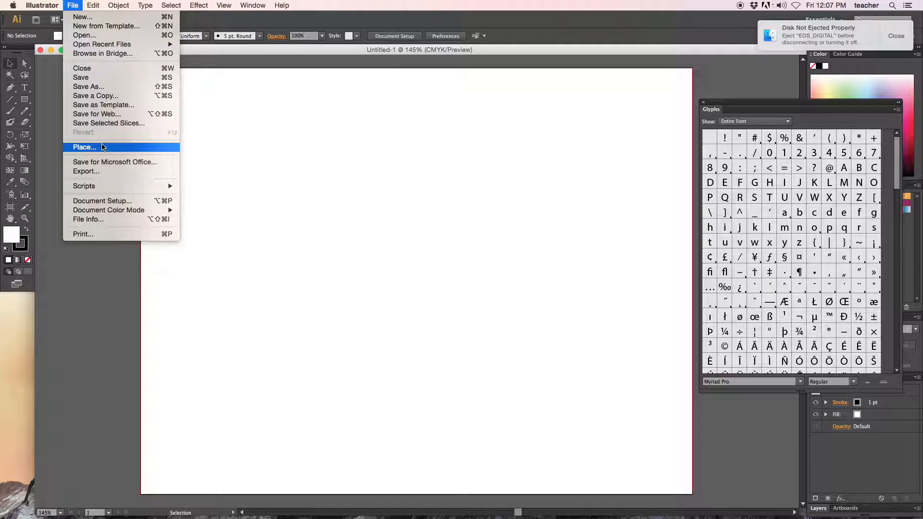
pyautogui.click(85, 147)
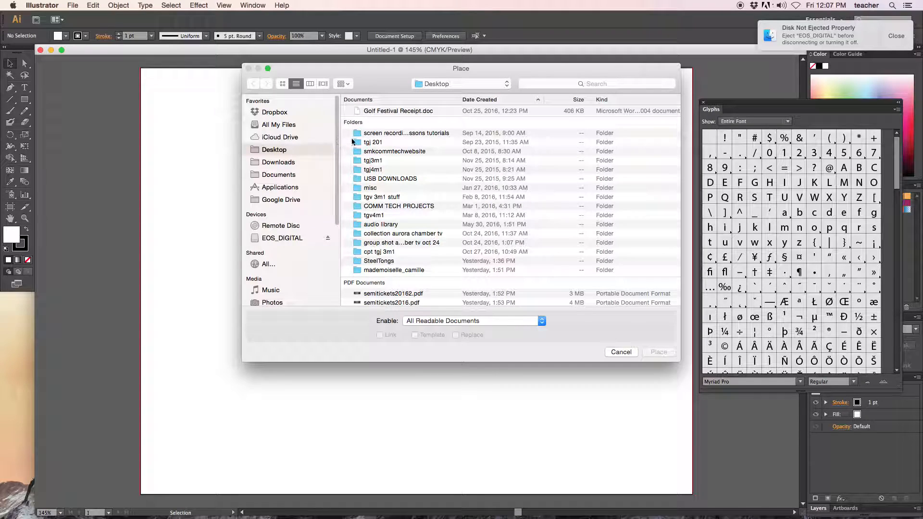
pyautogui.scroll(-3)
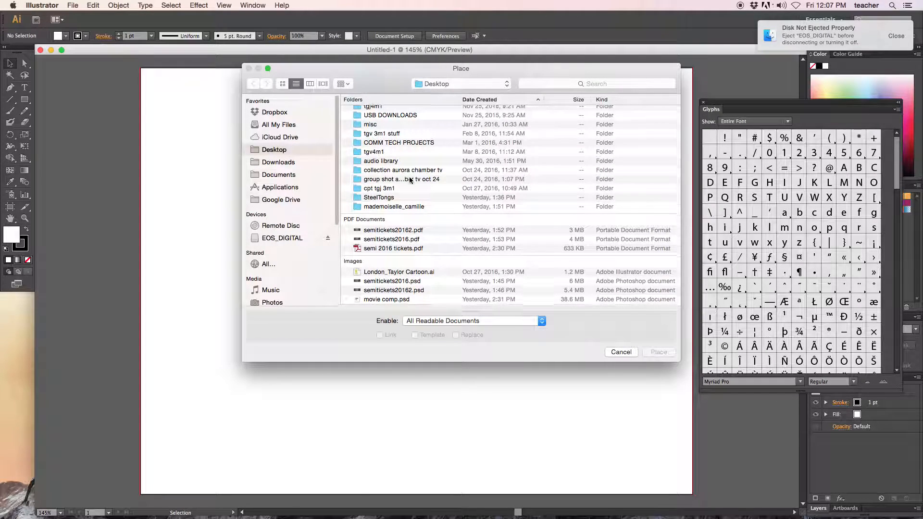
pyautogui.click(387, 207)
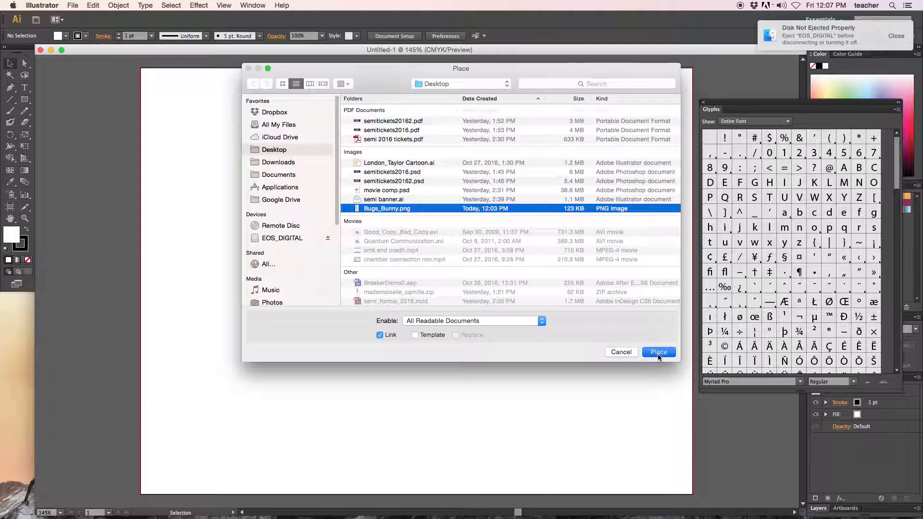
pyautogui.click(658, 352)
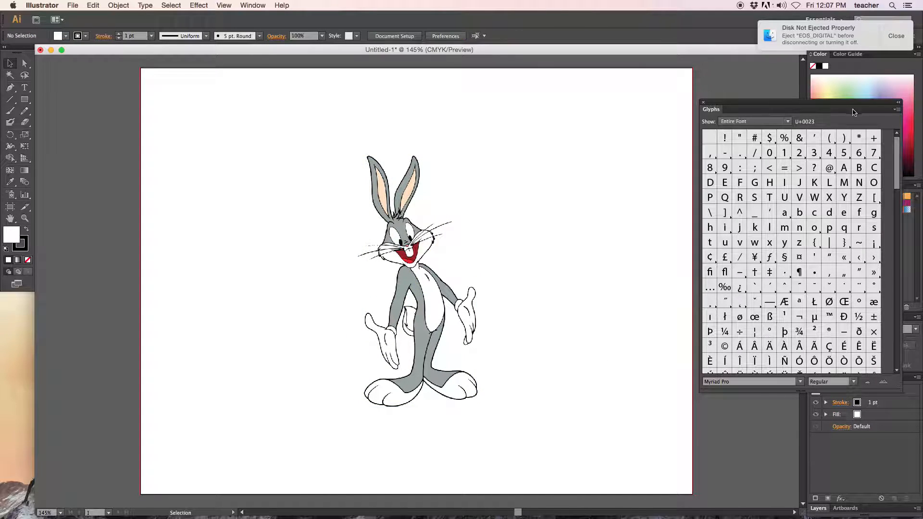
pyautogui.click(704, 103)
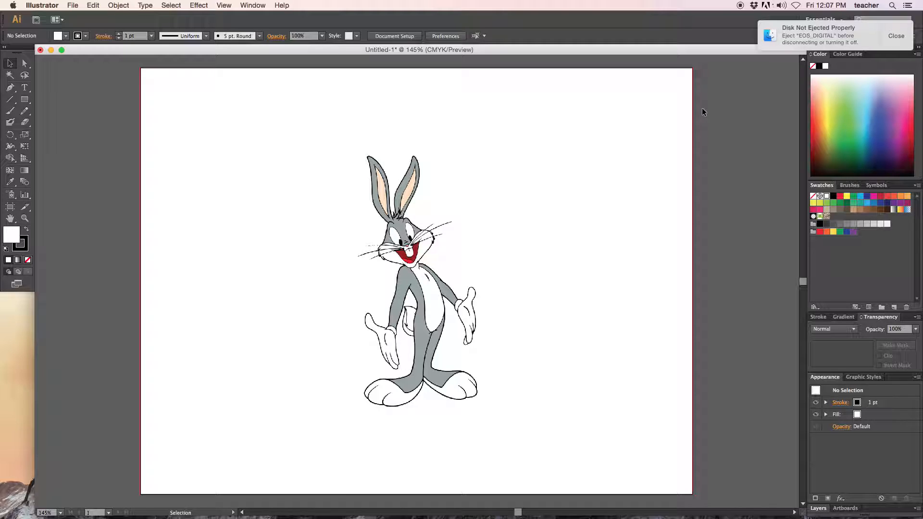
pyautogui.moveTo(796, 448)
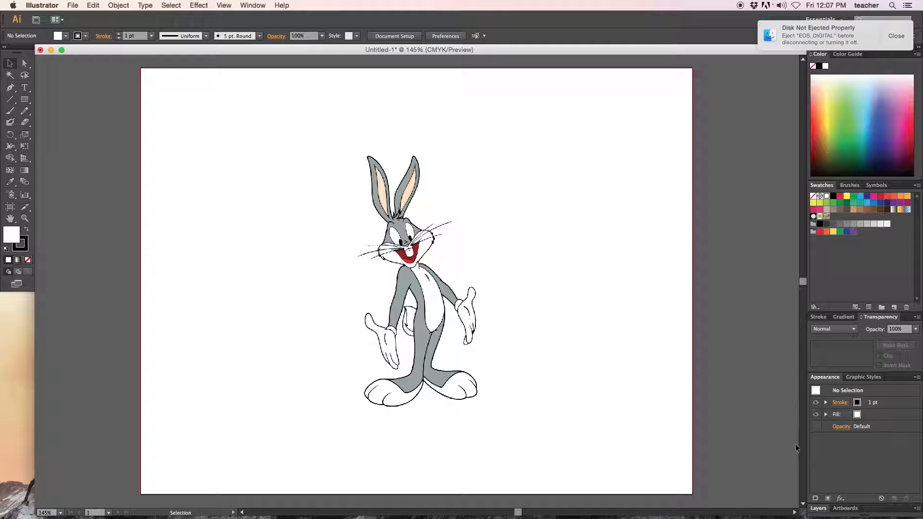
# - Show the Layers panel and rename the new top layer by typing 'ear2'
pyautogui.click(818, 508)
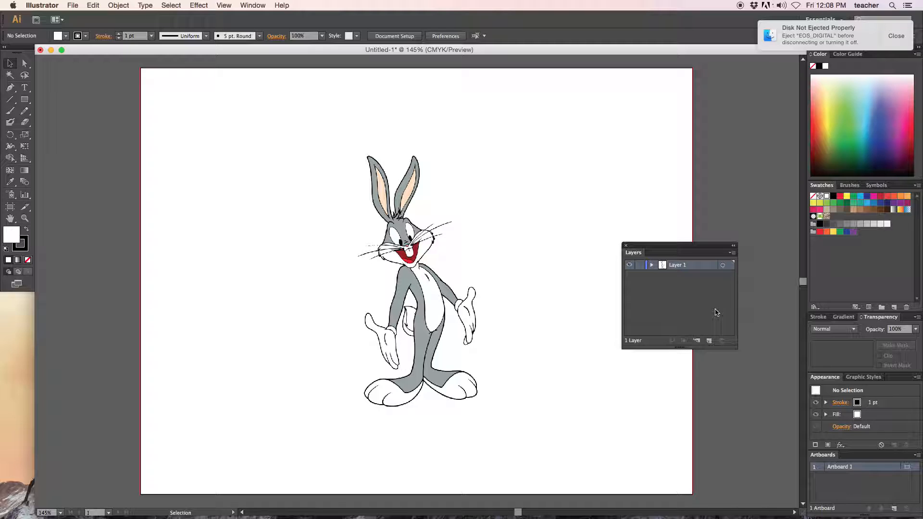
pyautogui.moveTo(525, 308)
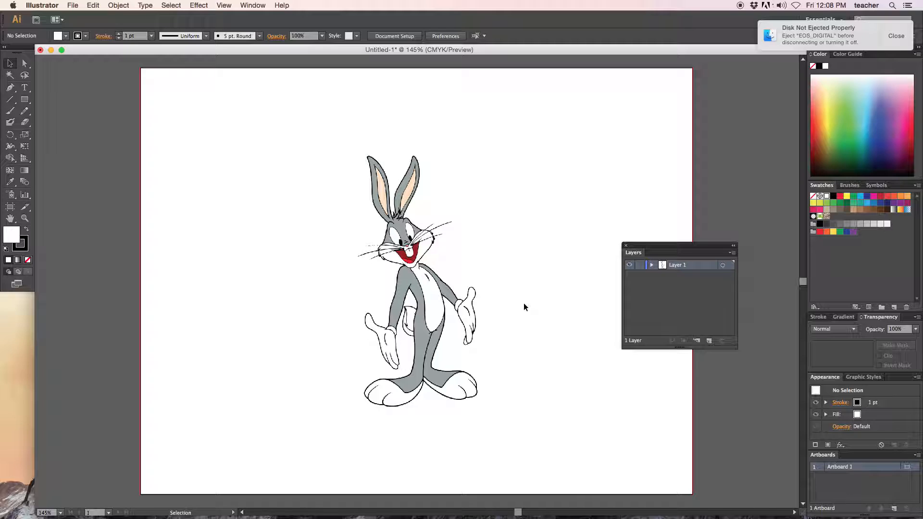
pyautogui.moveTo(520, 301)
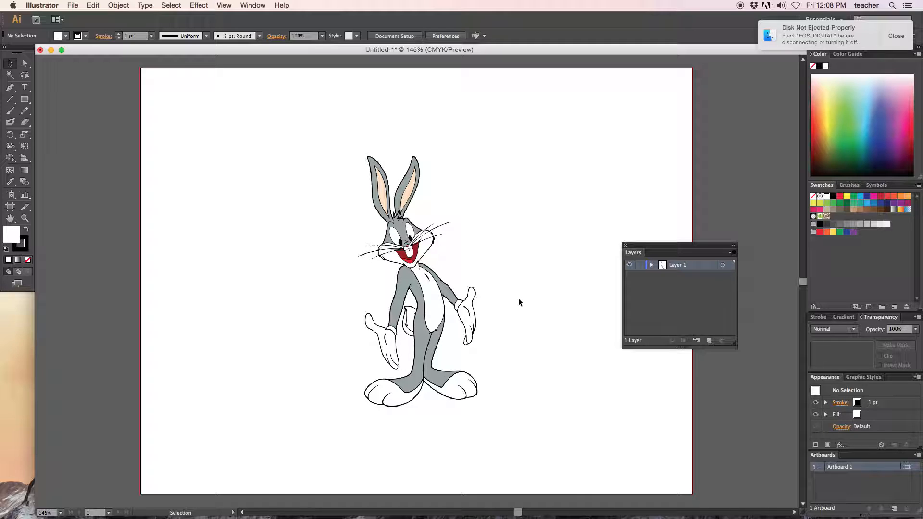
pyautogui.moveTo(747, 423)
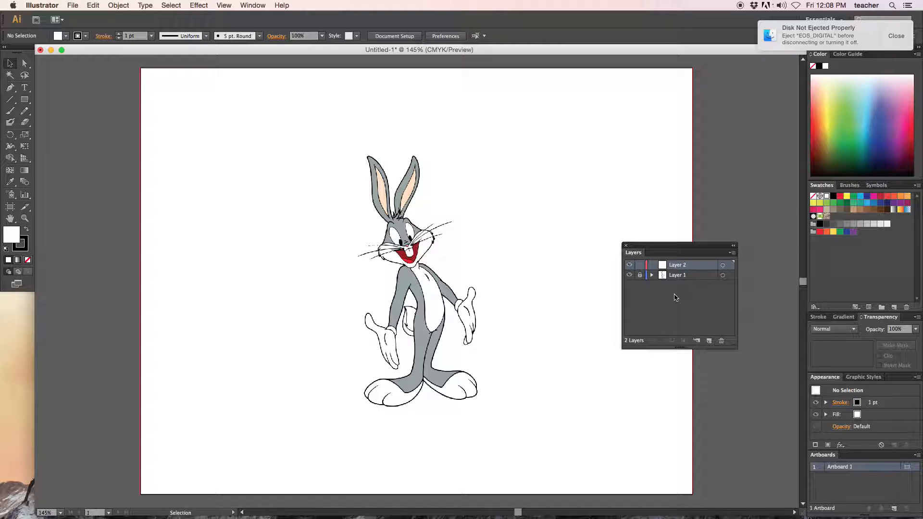
pyautogui.moveTo(655, 300)
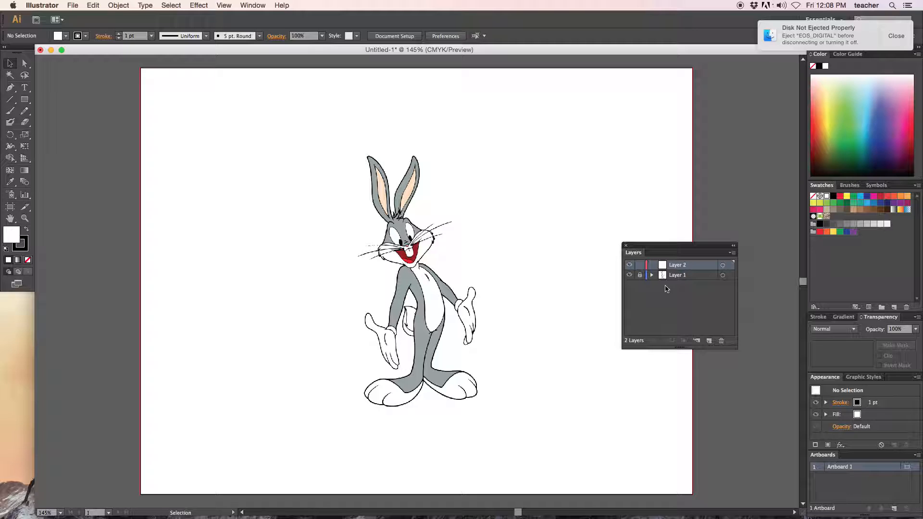
pyautogui.moveTo(671, 287)
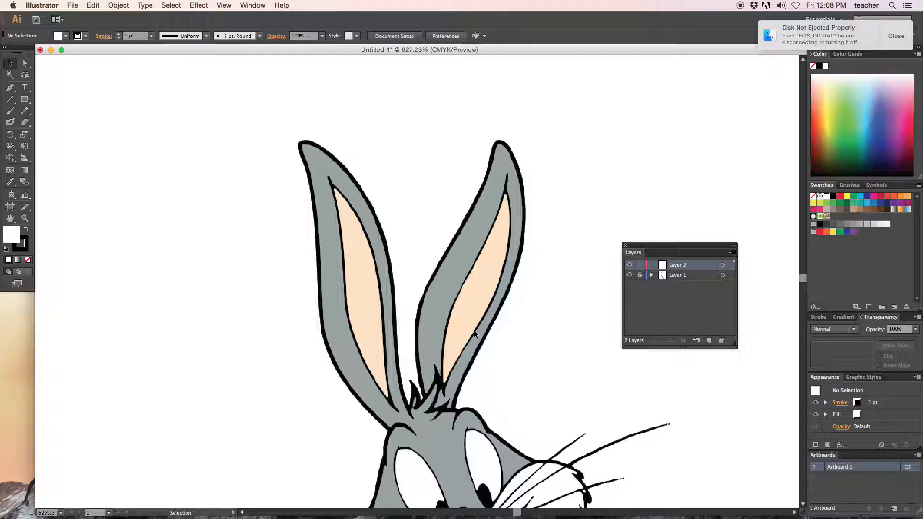
pyautogui.moveTo(483, 332)
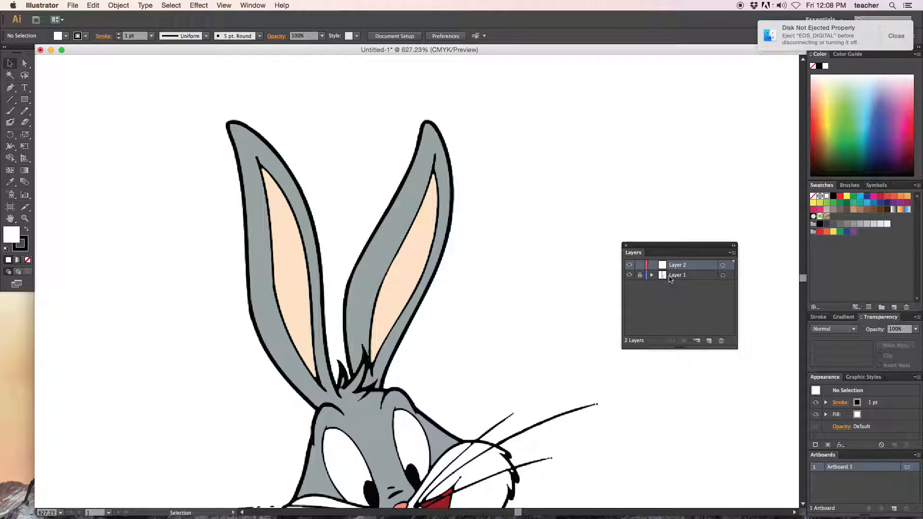
pyautogui.doubleClick(679, 265)
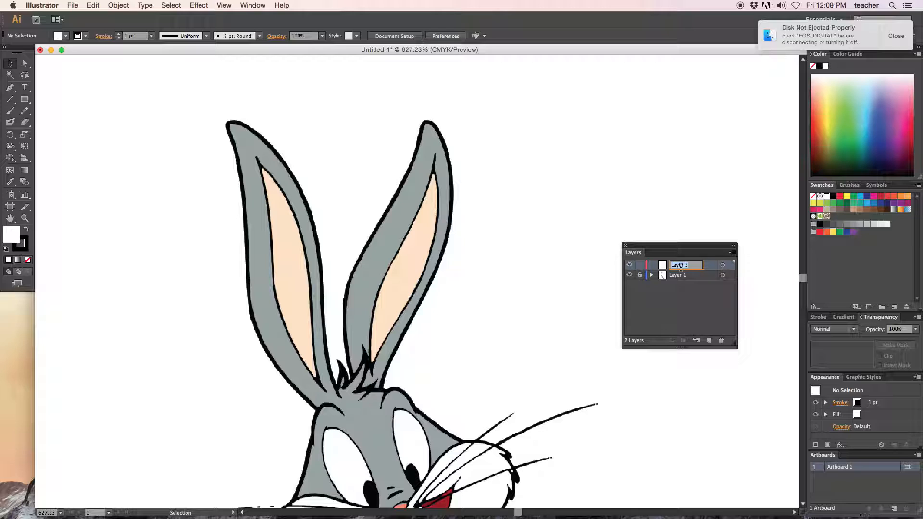
pyautogui.write('ear2')
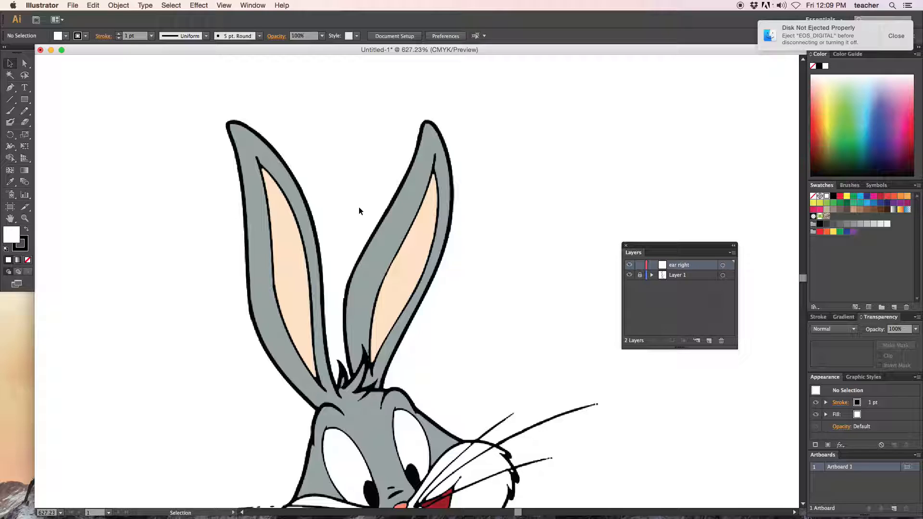
# - With the Pen tool, trace anchor points down the right ear's outer edge, path set to no fill
pyautogui.click(10, 87)
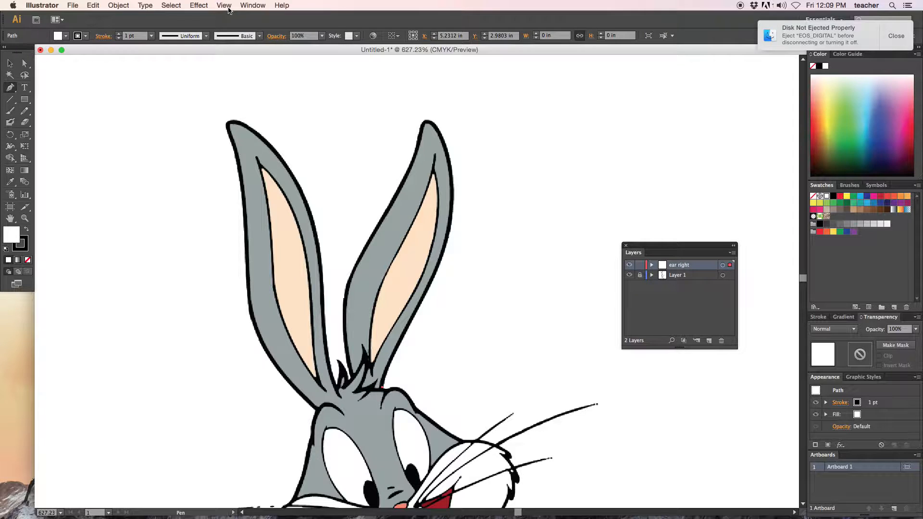
pyautogui.moveTo(224, 37)
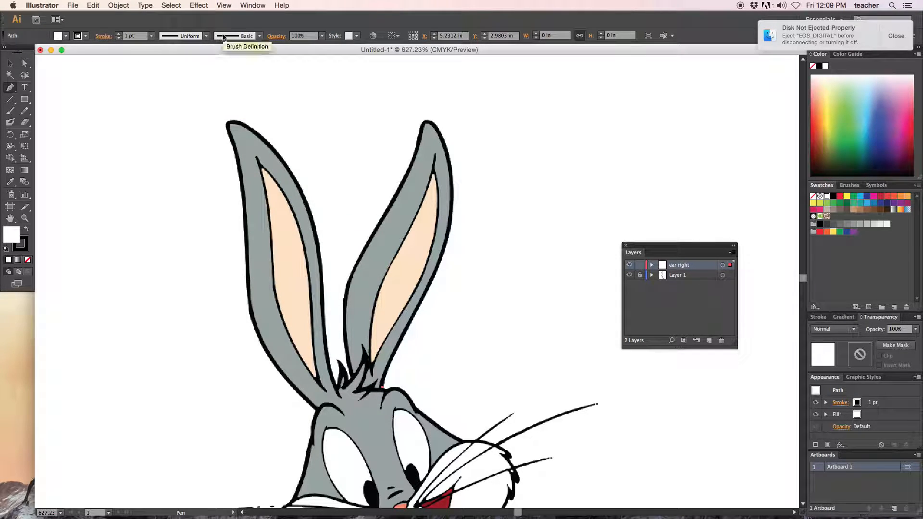
pyautogui.click(223, 5)
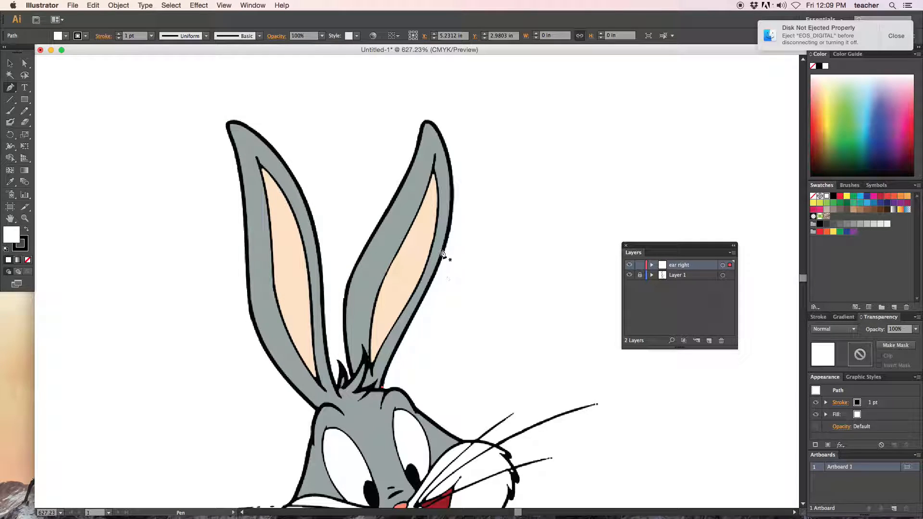
pyautogui.click(458, 189)
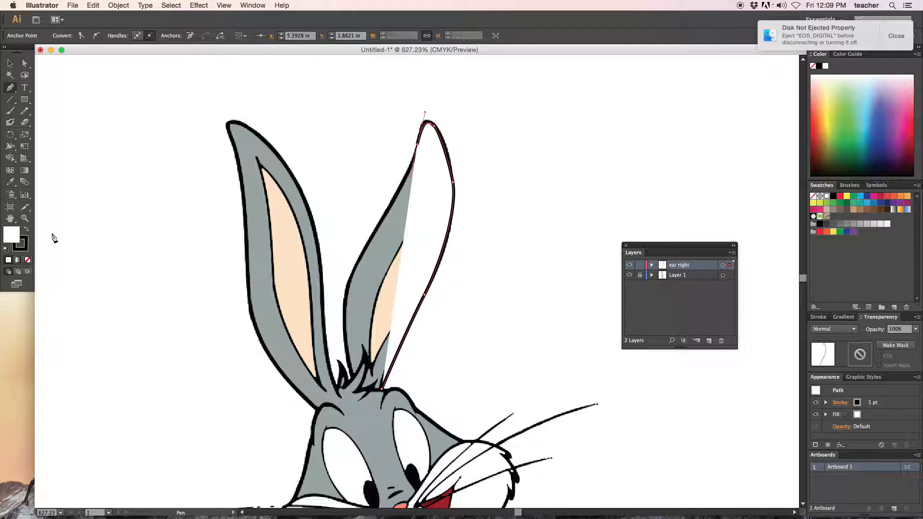
pyautogui.moveTo(24, 248)
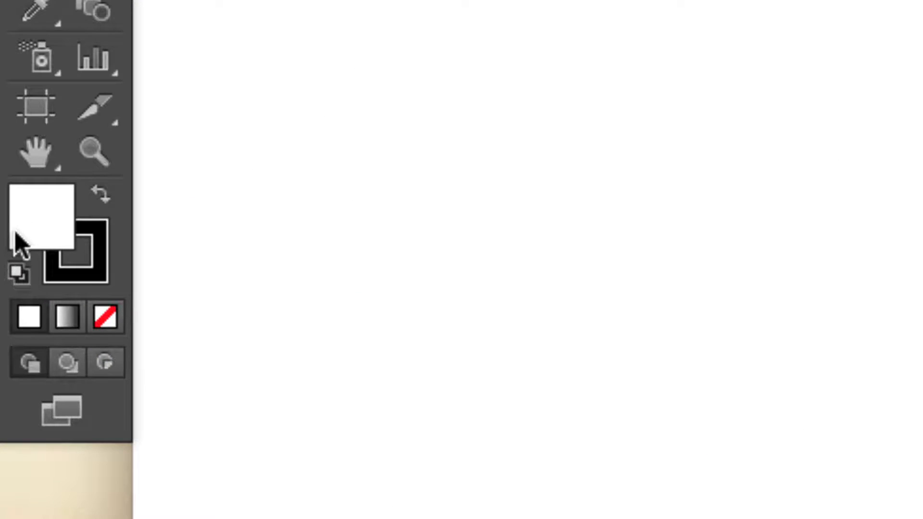
pyautogui.moveTo(105, 319)
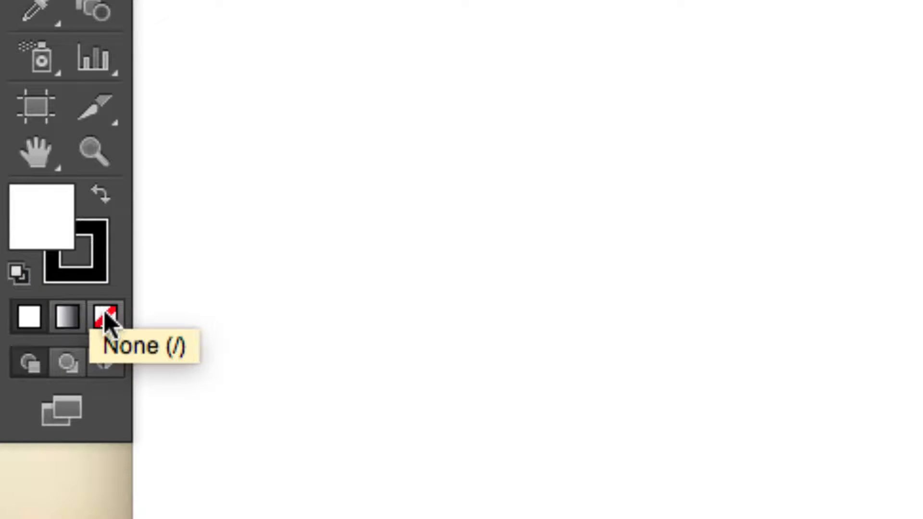
pyautogui.click(105, 318)
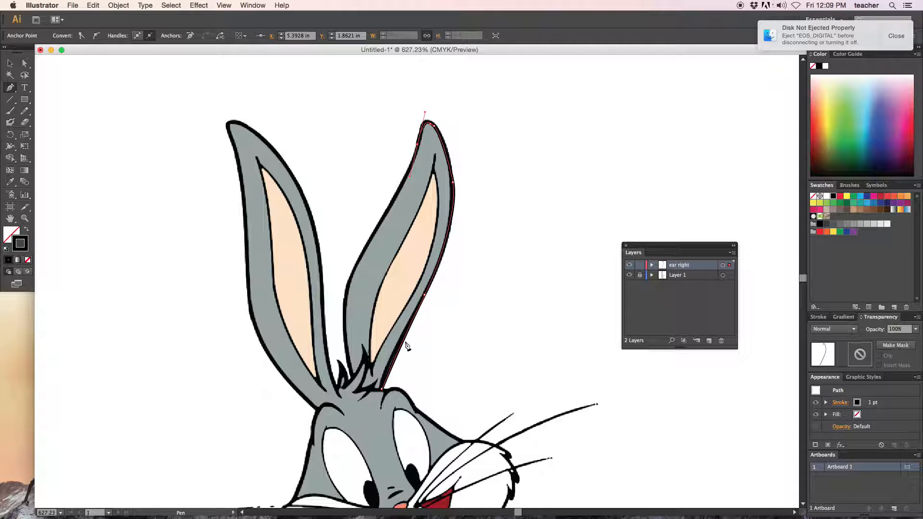
pyautogui.click(842, 121)
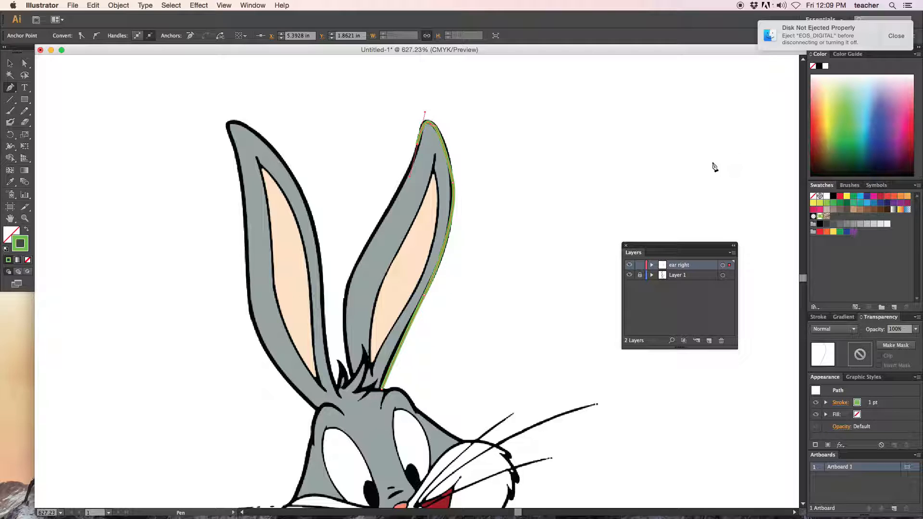
pyautogui.moveTo(127, 98)
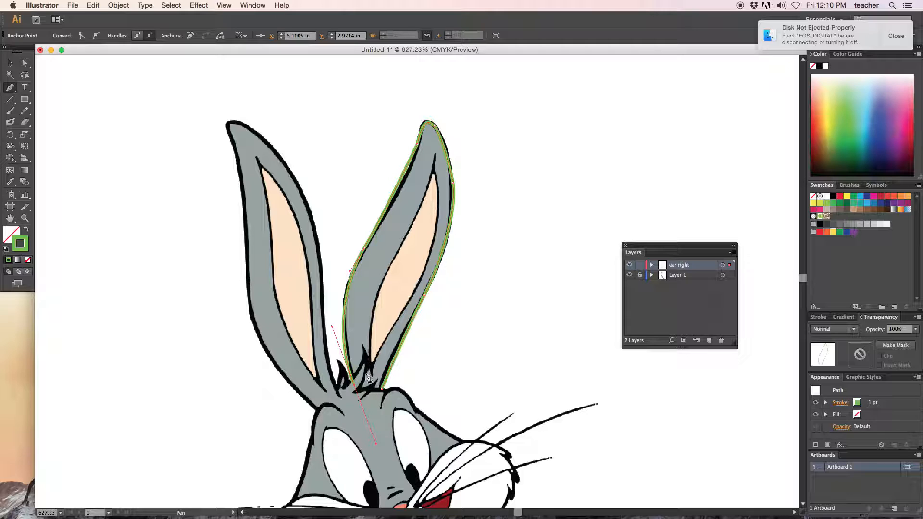
pyautogui.moveTo(375, 408)
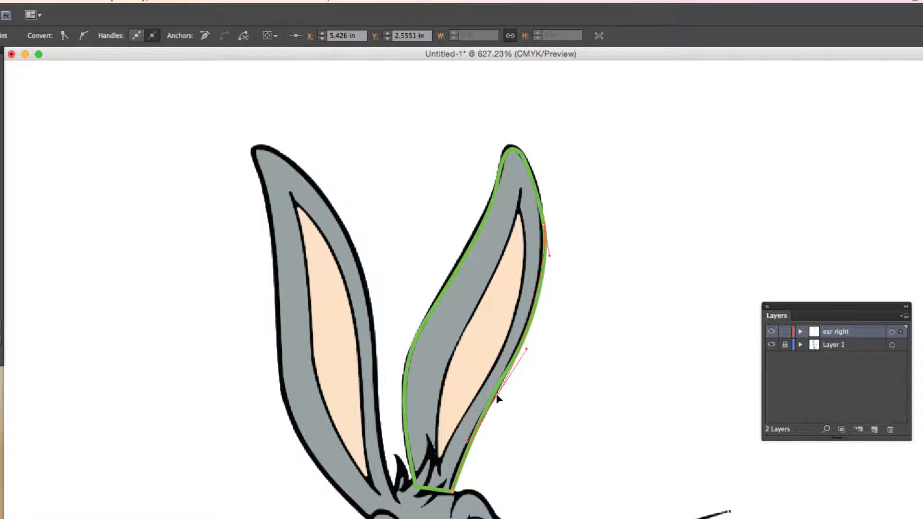
# - Adjust the lower-right ear curve and pick the Delete Anchor Point tool for stray points
pyautogui.moveTo(497, 400); pyautogui.dragTo(550, 261)
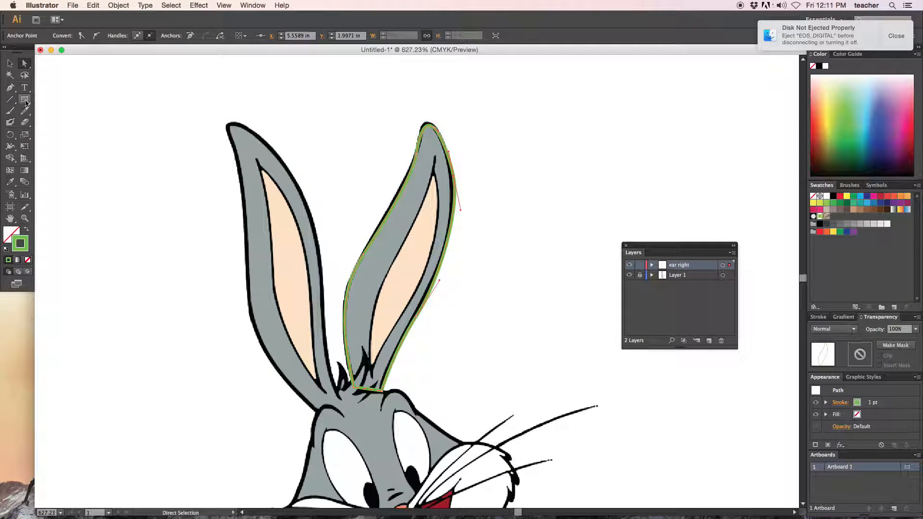
pyautogui.click(10, 98)
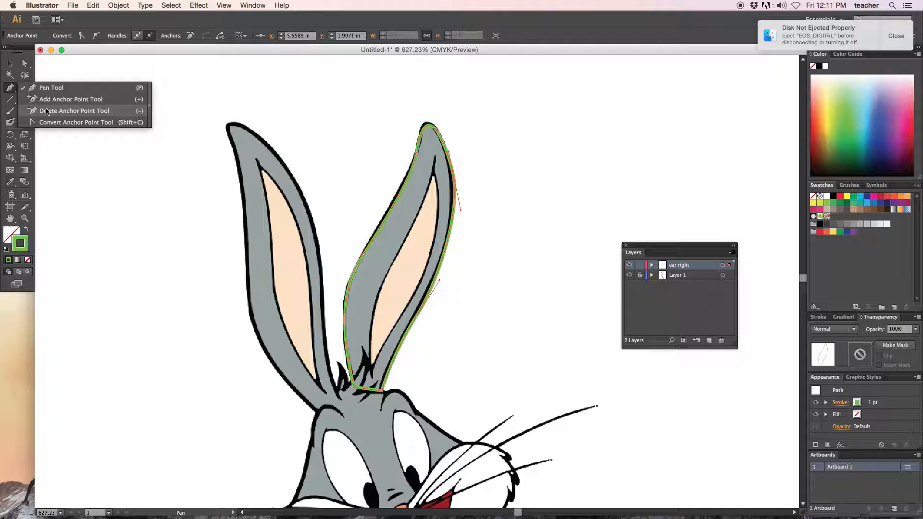
pyautogui.click(72, 111)
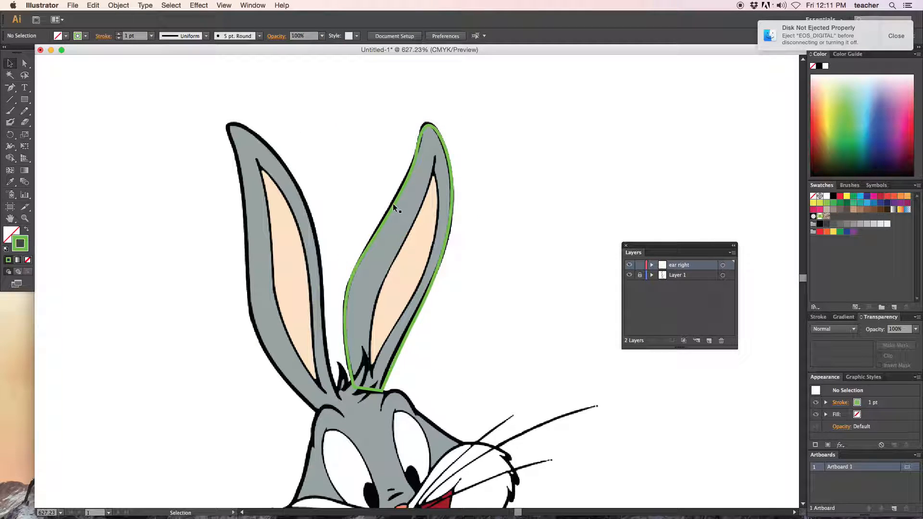
# - Select the traced ear outline and the small grey colour test square
pyautogui.click(395, 208)
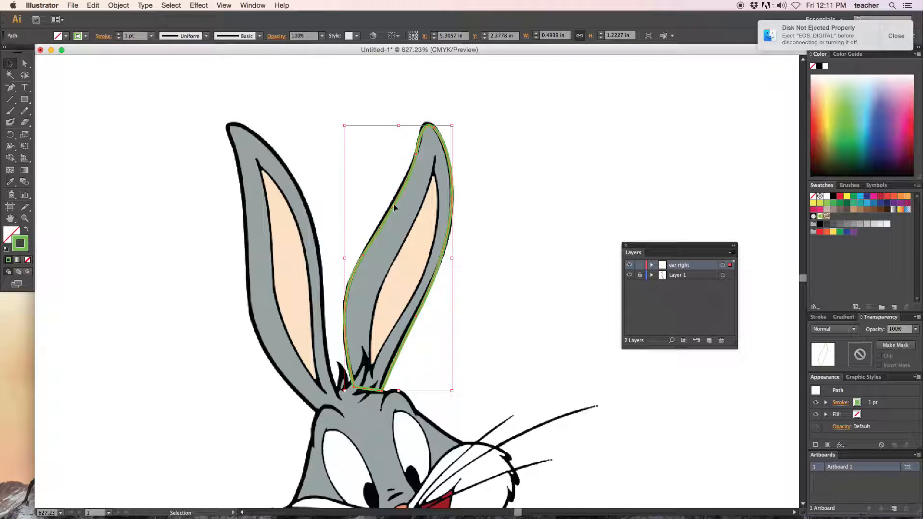
pyautogui.moveTo(317, 222)
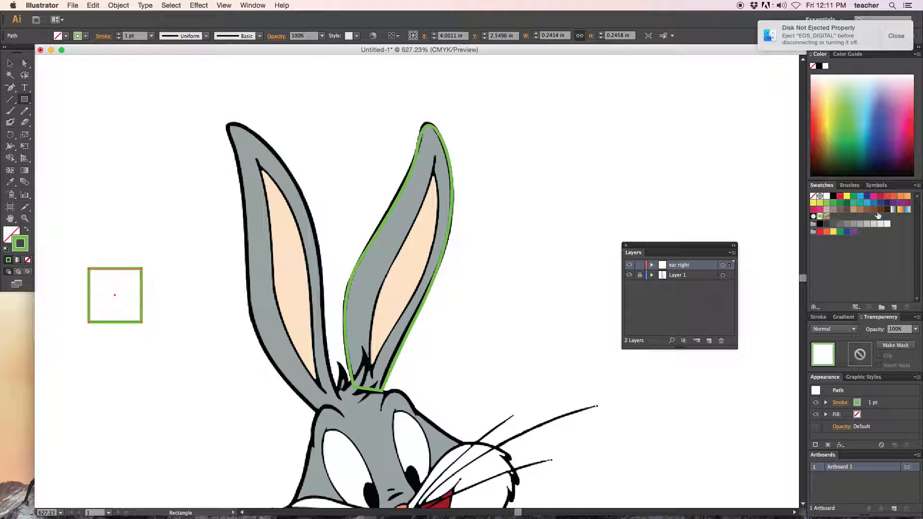
pyautogui.moveTo(202, 267)
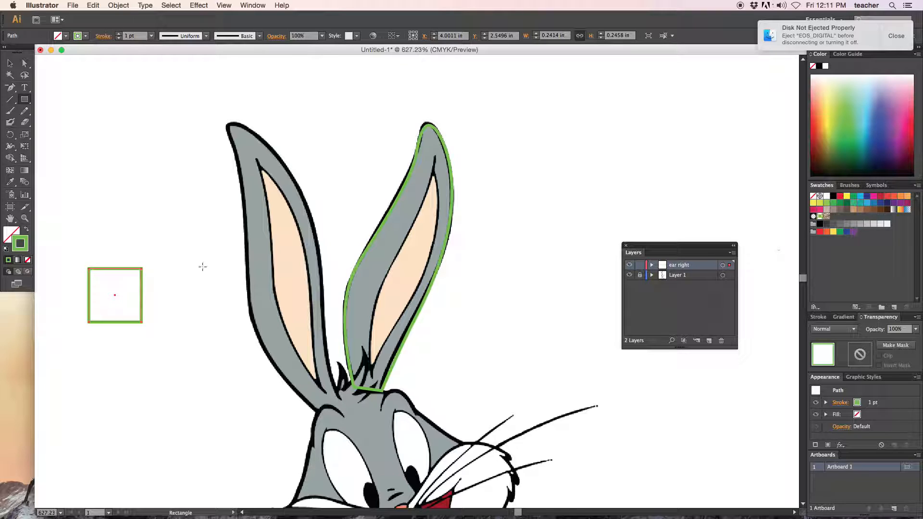
pyautogui.click(9, 63)
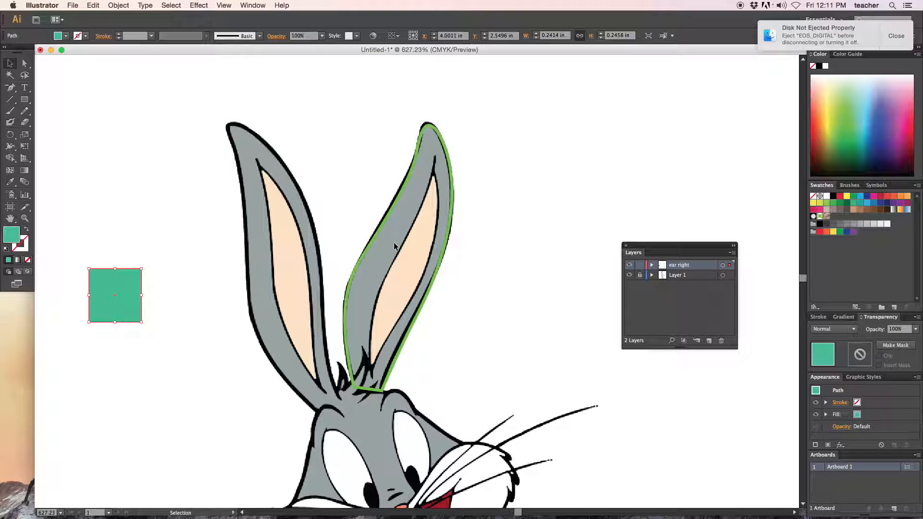
pyautogui.moveTo(397, 247)
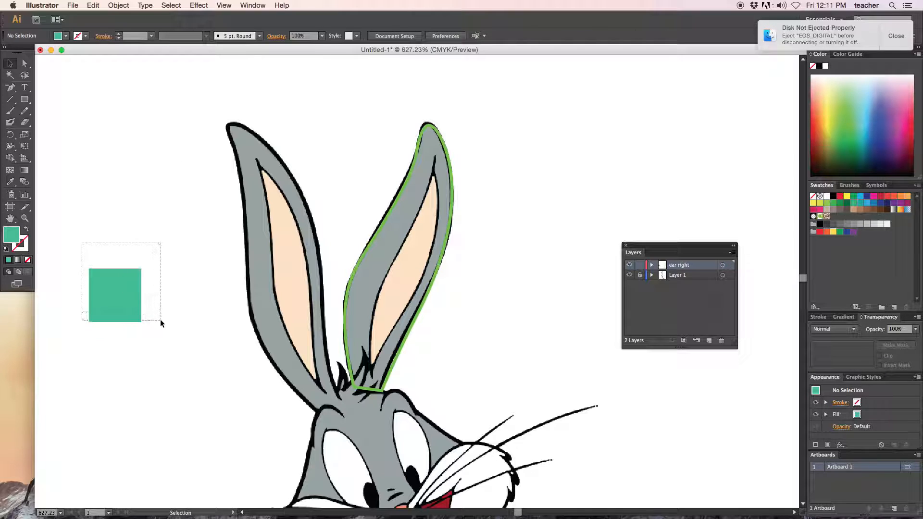
pyautogui.click(115, 296)
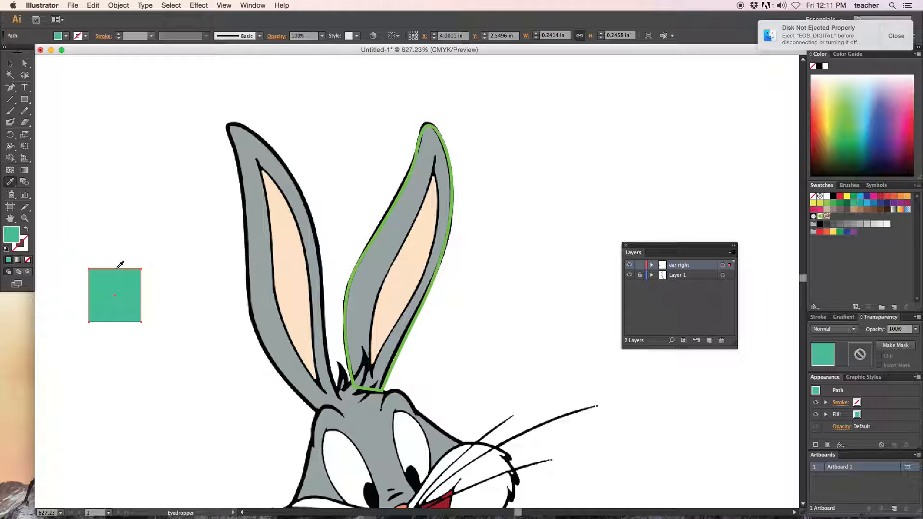
pyautogui.click(115, 295)
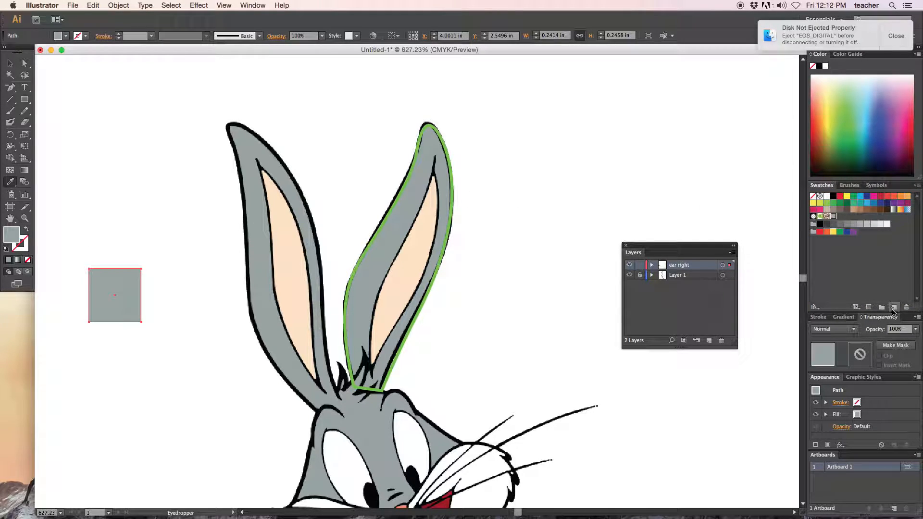
# - Save the artwork's colours as a new swatch group named 'bu'
pyautogui.click(894, 307)
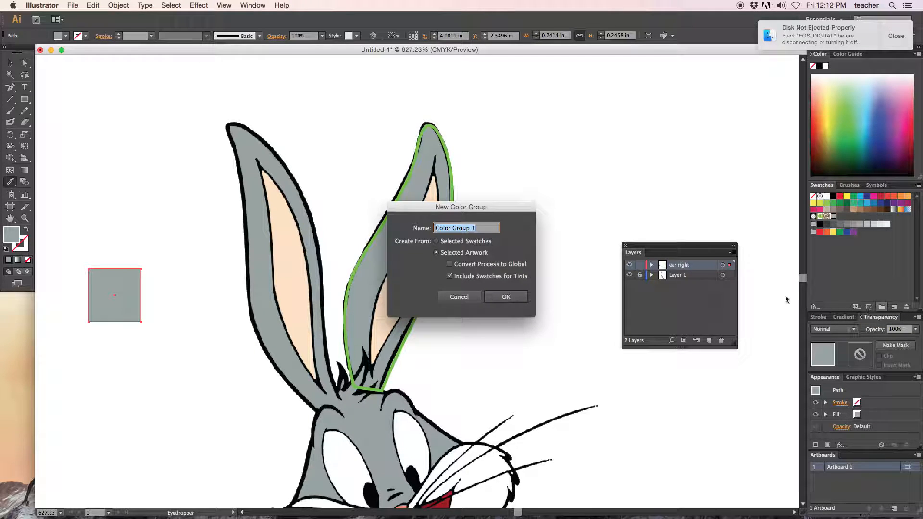
pyautogui.write('bu')
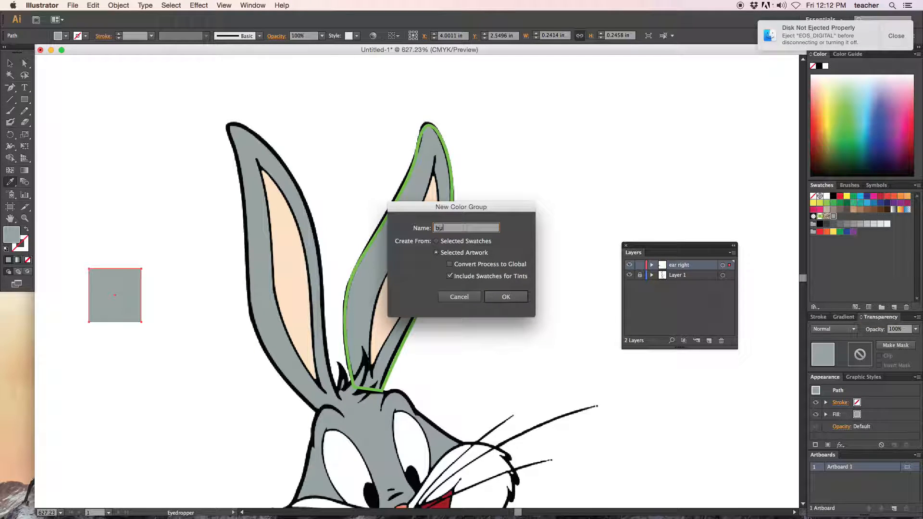
pyautogui.click(506, 296)
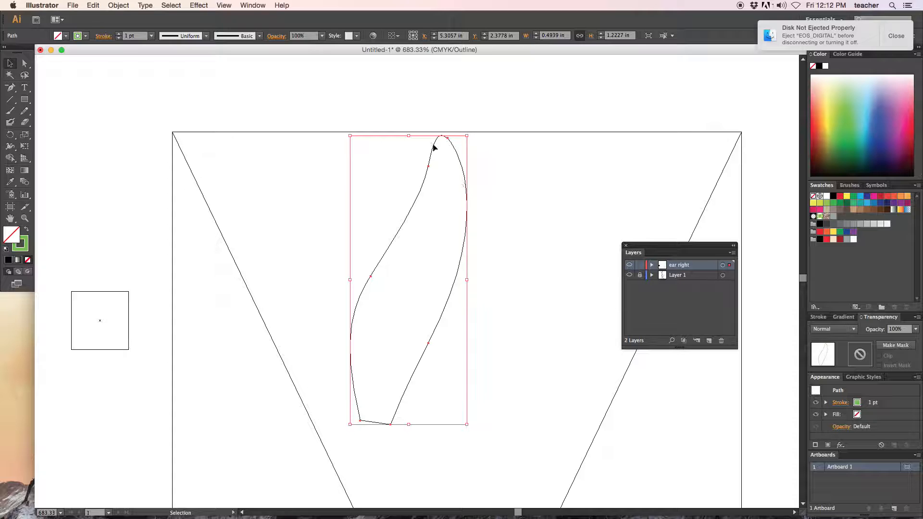
# - Return to Preview from Outline view and make the ear's stroke black
pyautogui.press('cmd+y')
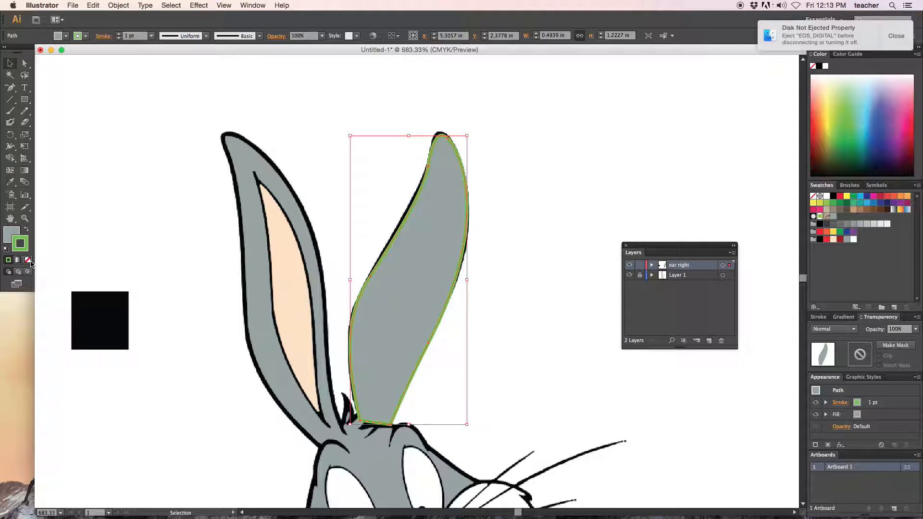
pyautogui.click(27, 259)
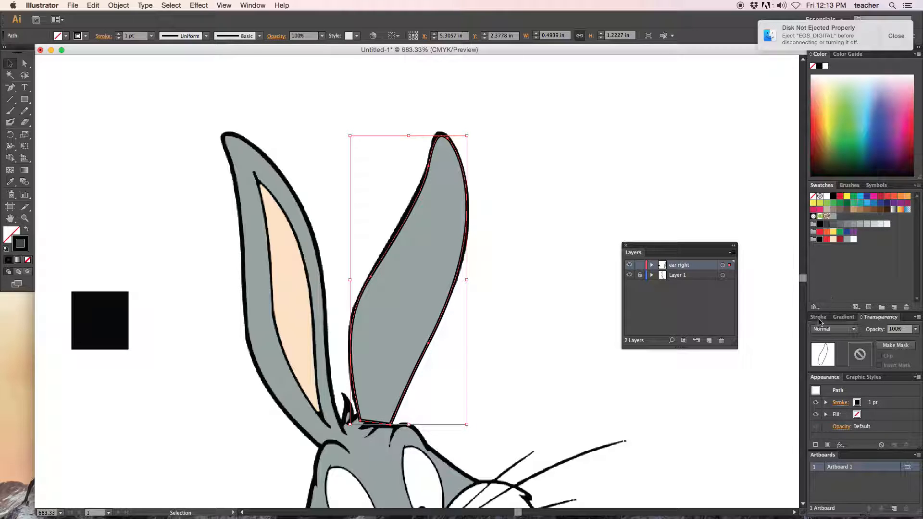
# - Set the ear outline's stroke weight to 2 pt in the Stroke panel
pyautogui.click(819, 318)
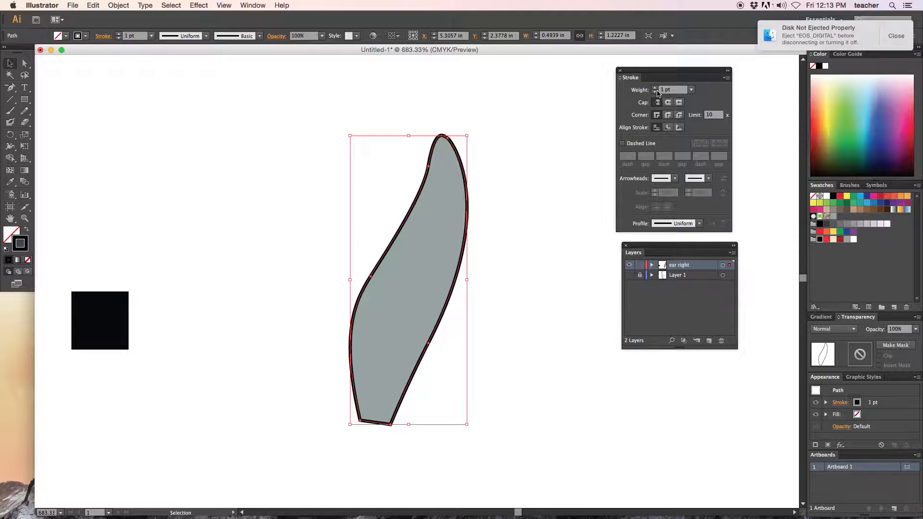
pyautogui.click(655, 87)
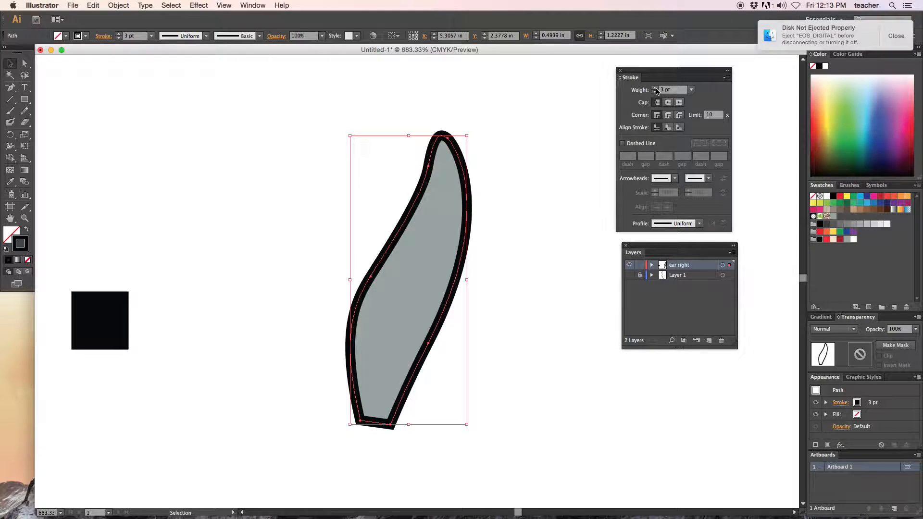
pyautogui.click(655, 92)
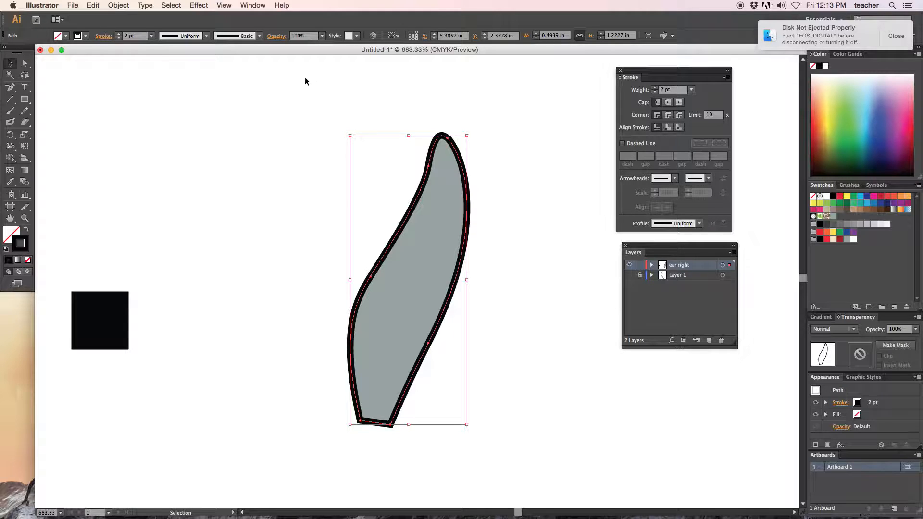
pyautogui.click(118, 4)
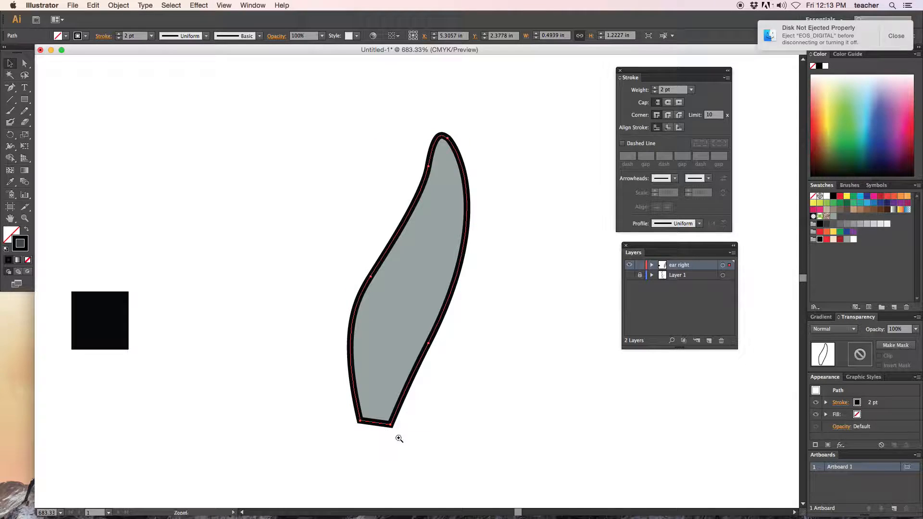
# - Zoom to the ear base, dismiss the anchor-point warning permanently, and select the bottom edge segment
pyautogui.click(399, 438)
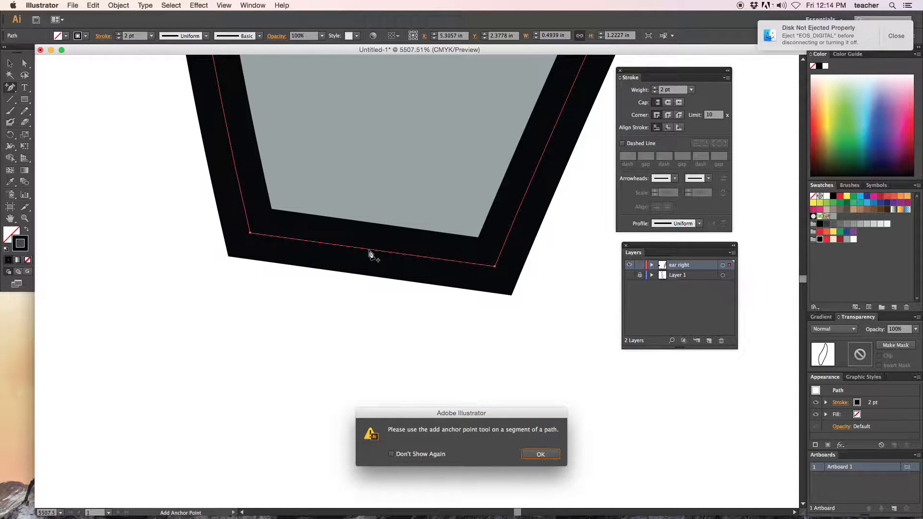
pyautogui.click(391, 454)
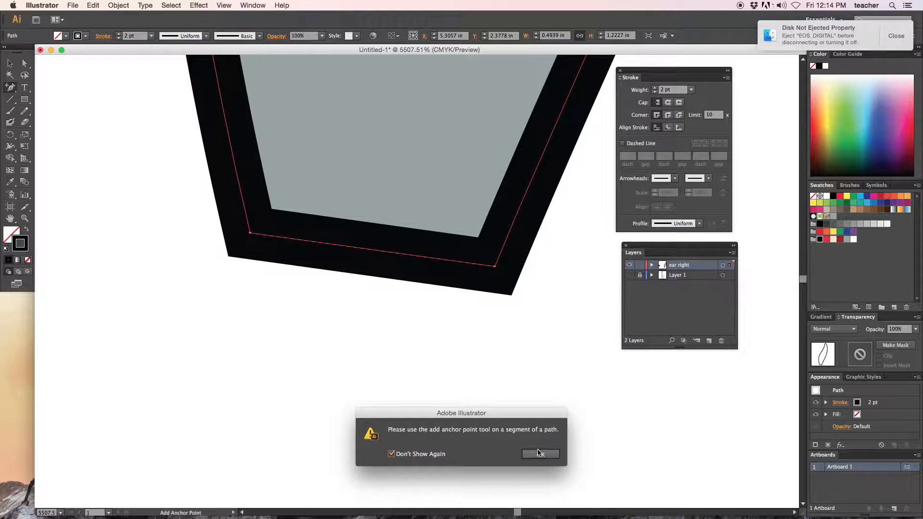
pyautogui.click(540, 454)
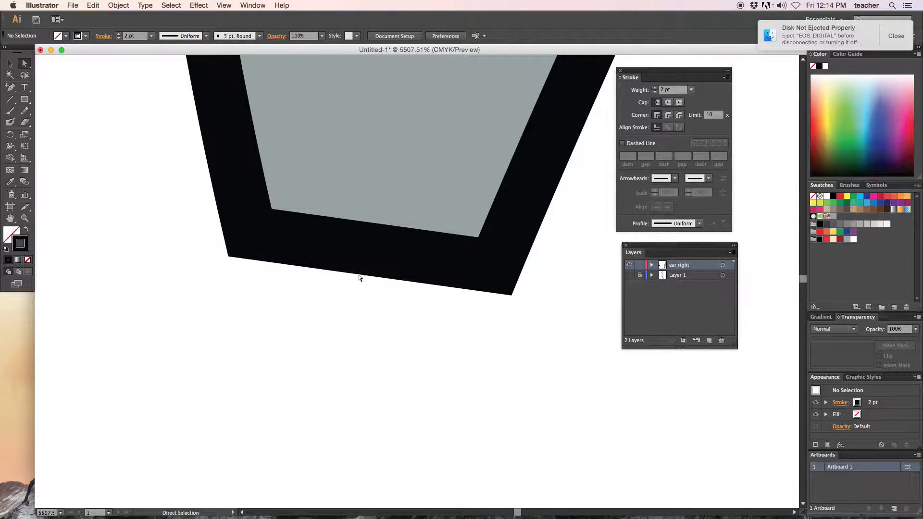
pyautogui.click(375, 260)
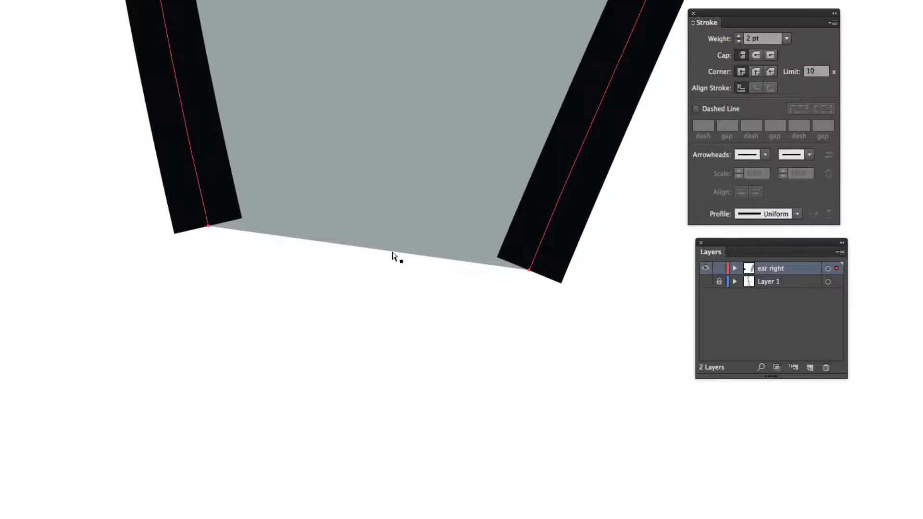
pyautogui.moveTo(448, 267)
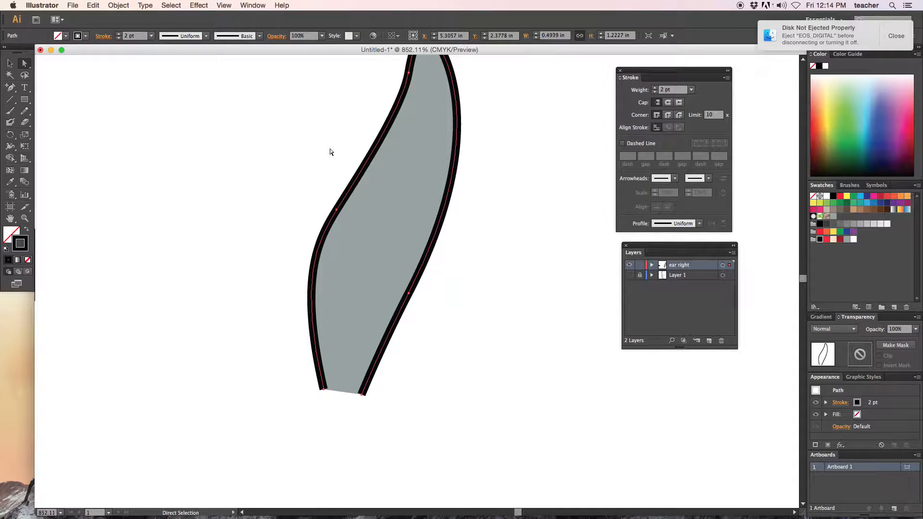
# - Expand the ear's fill and stroke into editable shapes via Object > Expand
pyautogui.click(119, 5)
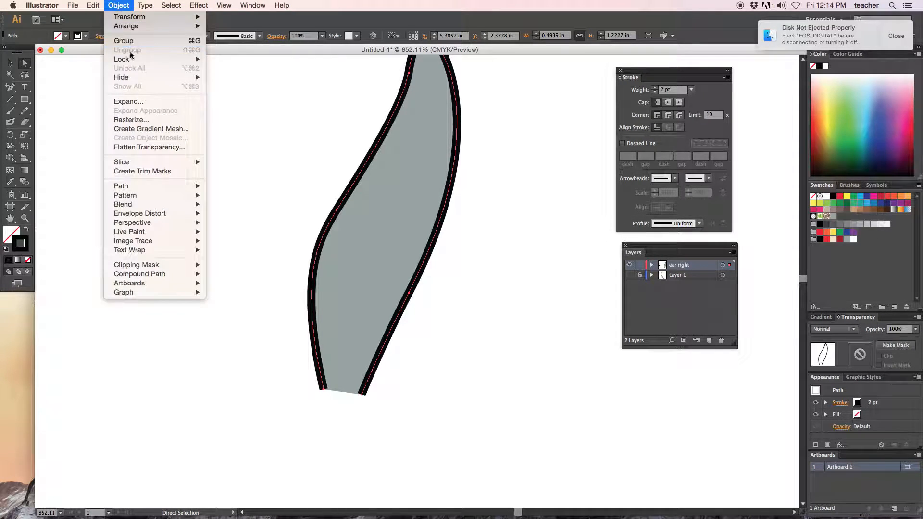
pyautogui.click(128, 102)
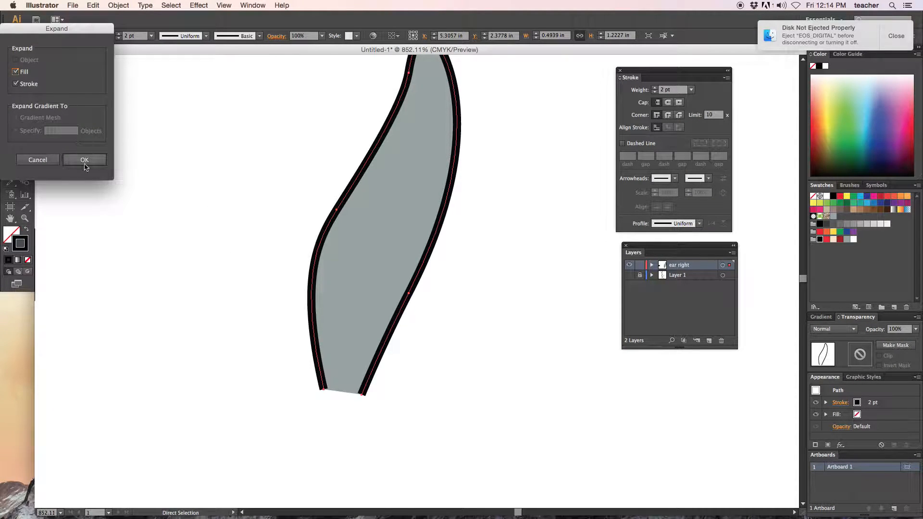
pyautogui.click(84, 160)
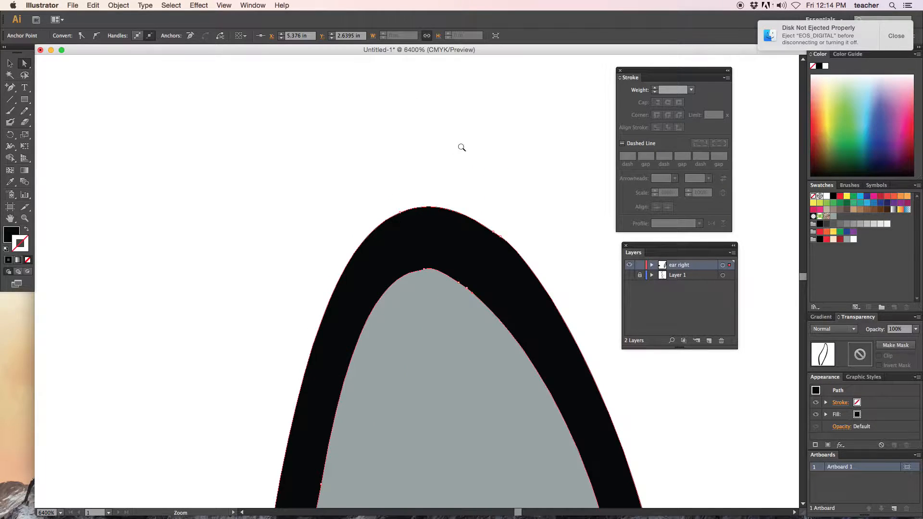
# - Remove a point at the inner ear tip and pull its handles into a sharp clean point
pyautogui.click(8, 86)
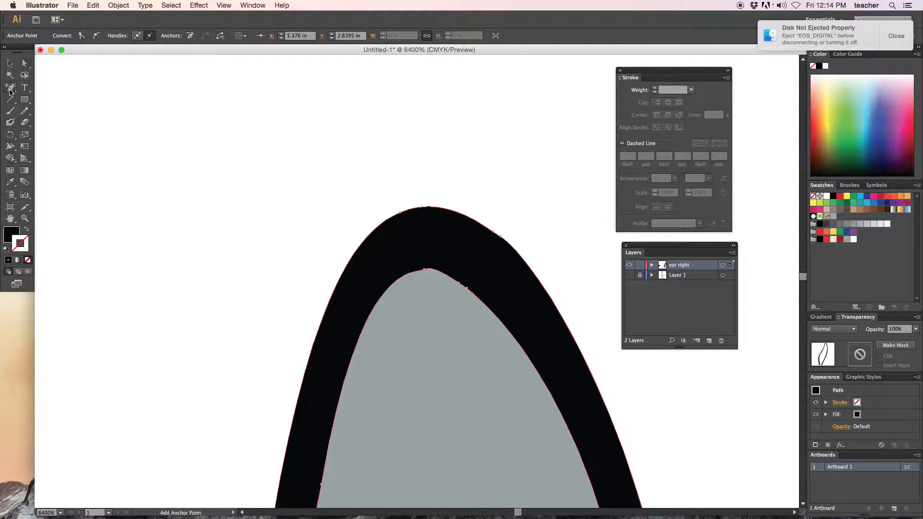
pyautogui.moveTo(468, 291)
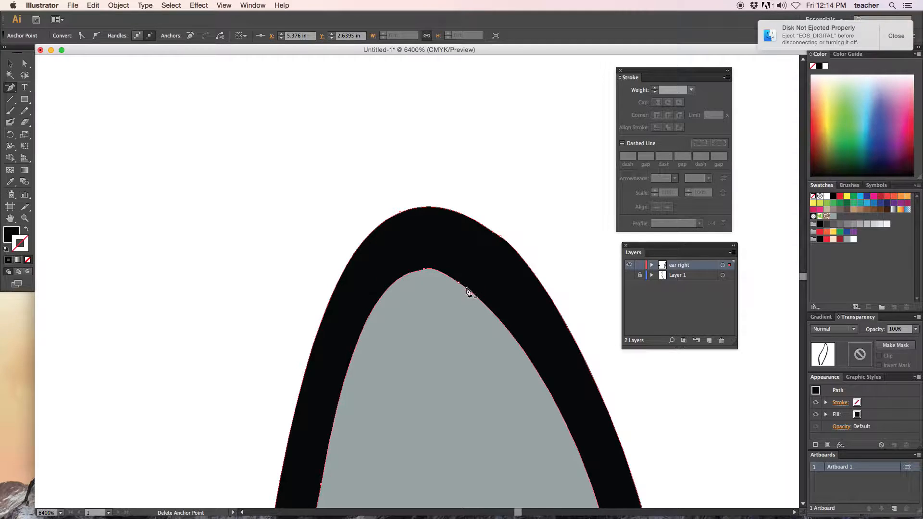
pyautogui.click(468, 291)
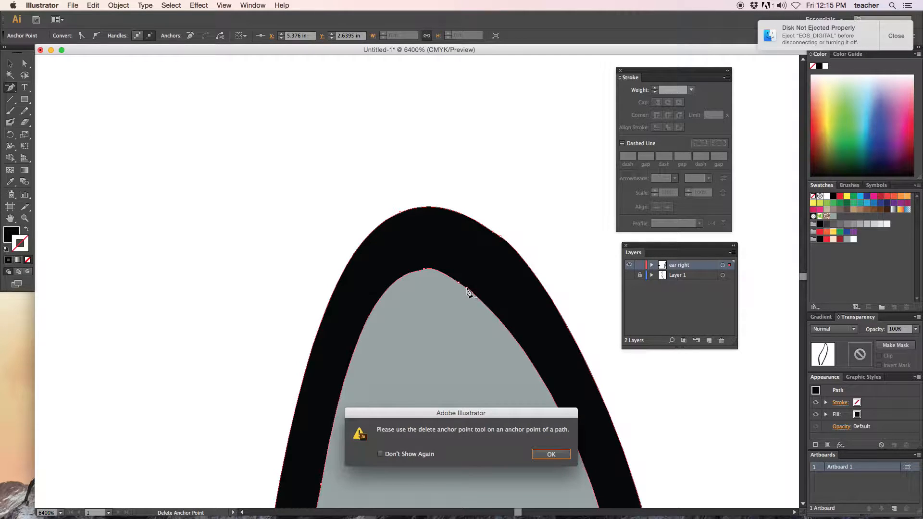
pyautogui.click(551, 454)
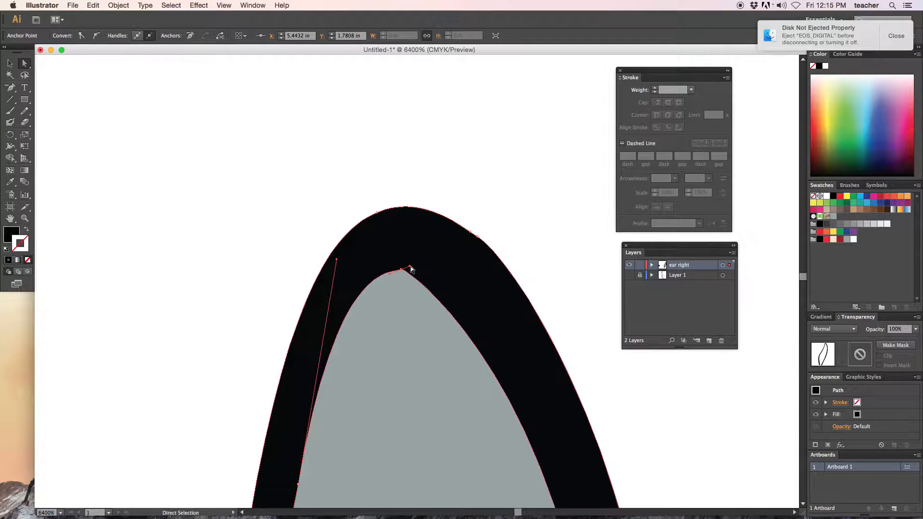
pyautogui.moveTo(413, 269); pyautogui.dragTo(450, 239)
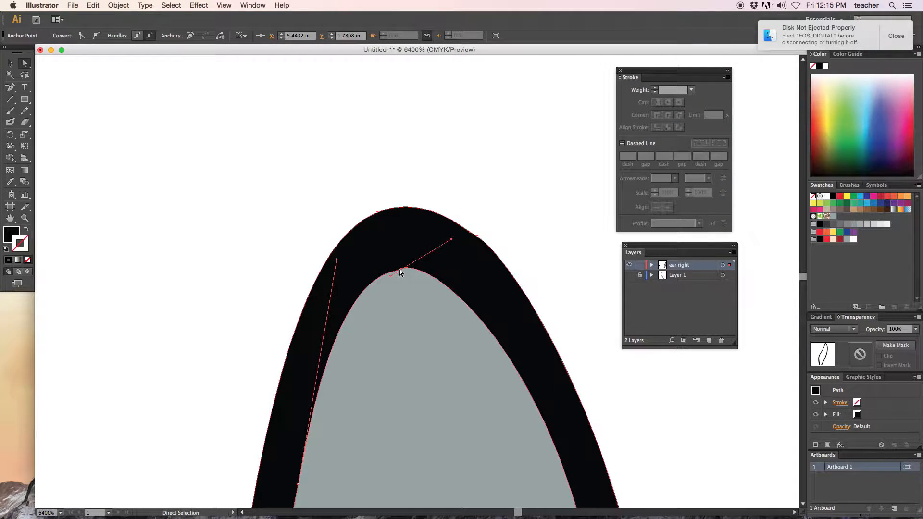
pyautogui.moveTo(400, 272); pyautogui.dragTo(397, 236)
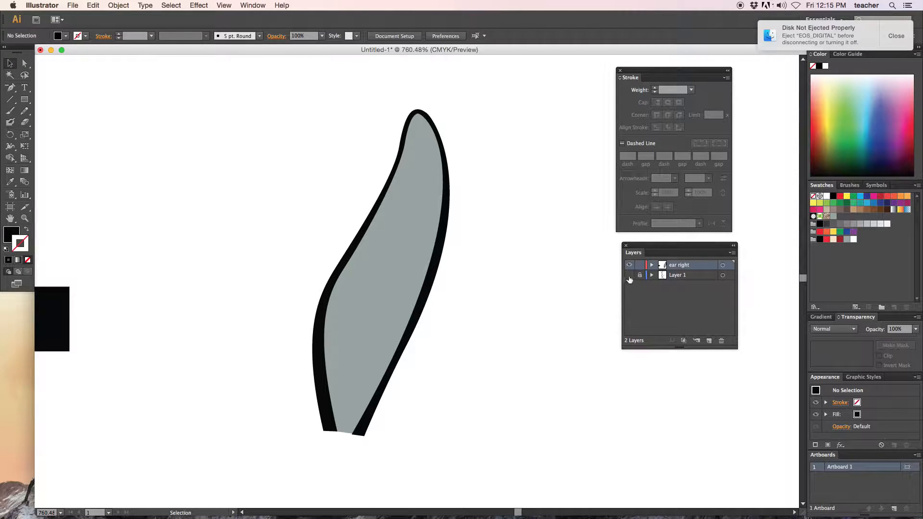
# - Show the reference layer and trace the left ear contour with the Pen tool as a closed blue path
pyautogui.click(629, 275)
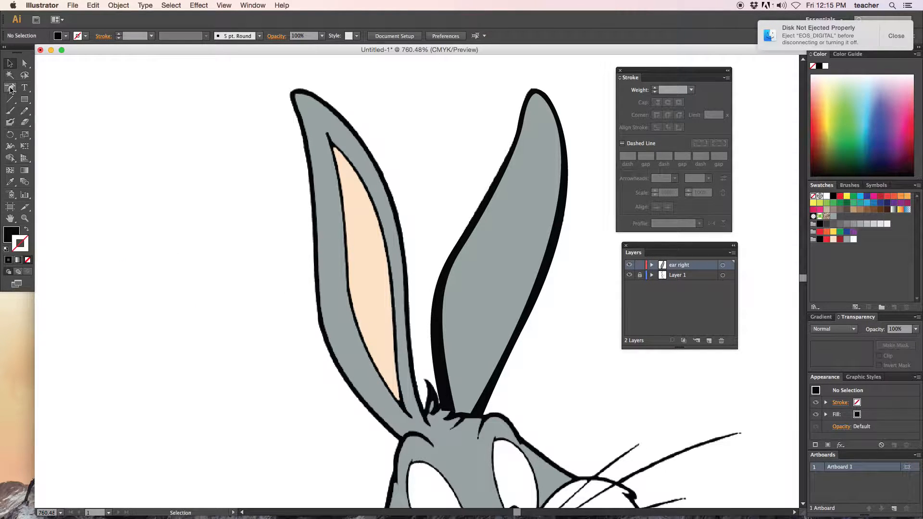
pyautogui.click(8, 88)
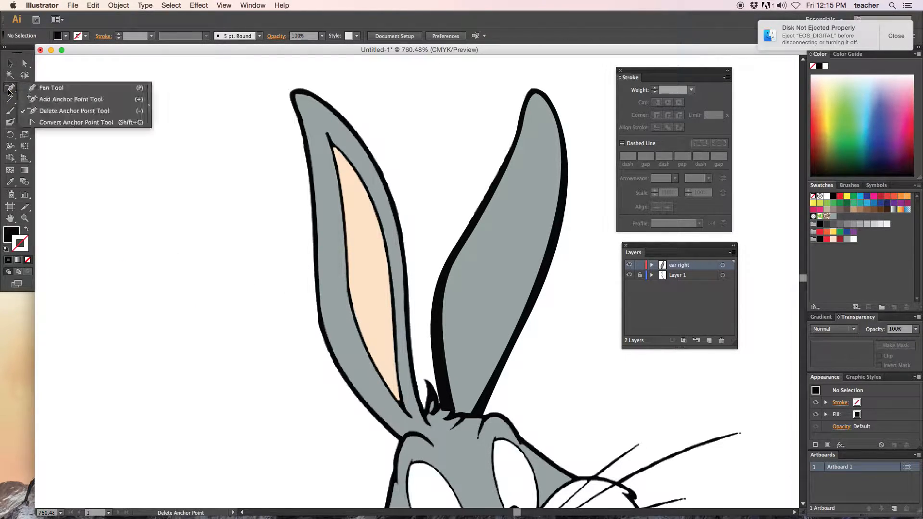
pyautogui.click(50, 87)
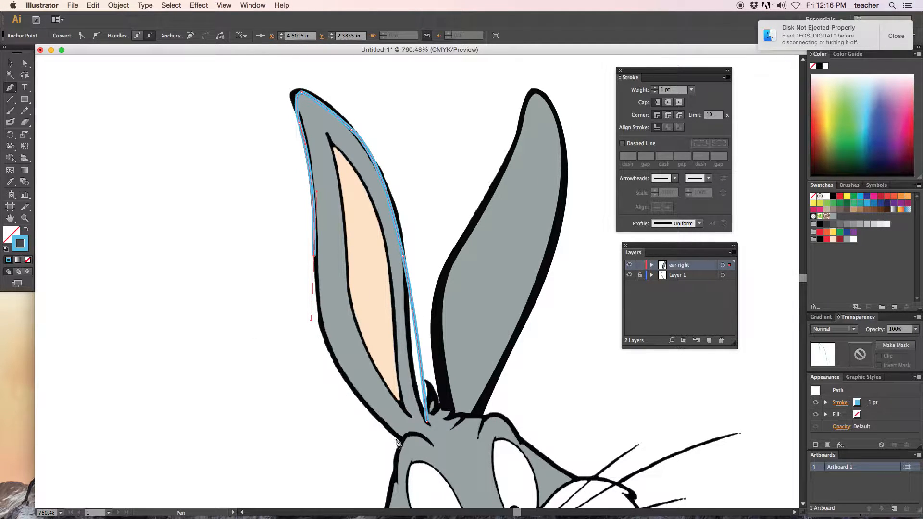
pyautogui.moveTo(397, 442); pyautogui.dragTo(462, 474)
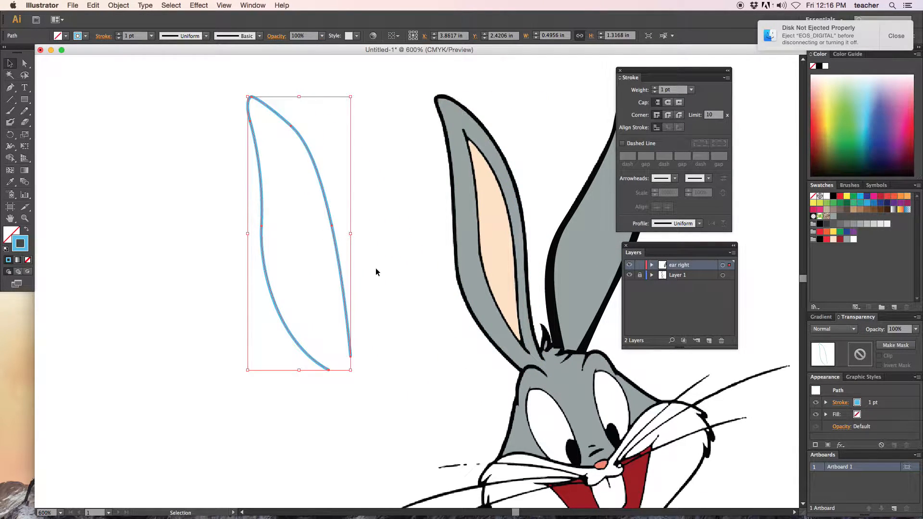
# - Expand the left ear path into an outline shape and draw a purple rectangle
pyautogui.click(118, 5)
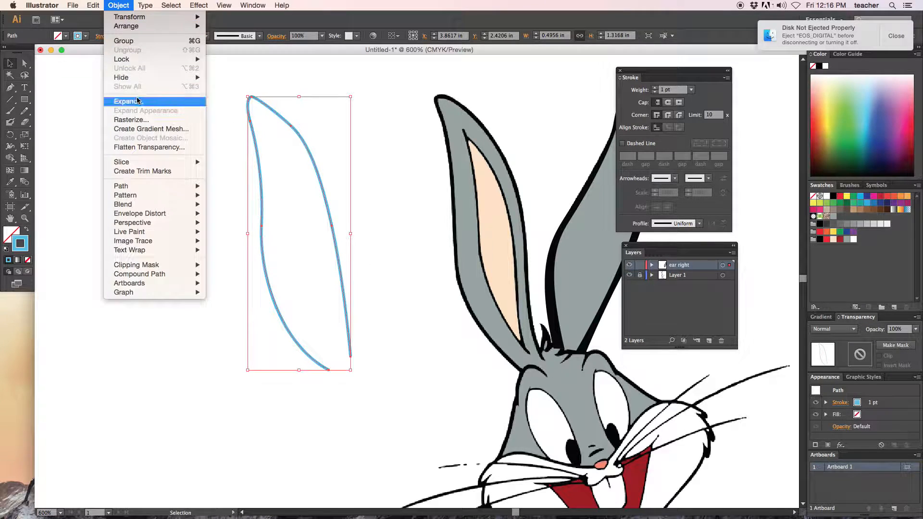
pyautogui.click(126, 102)
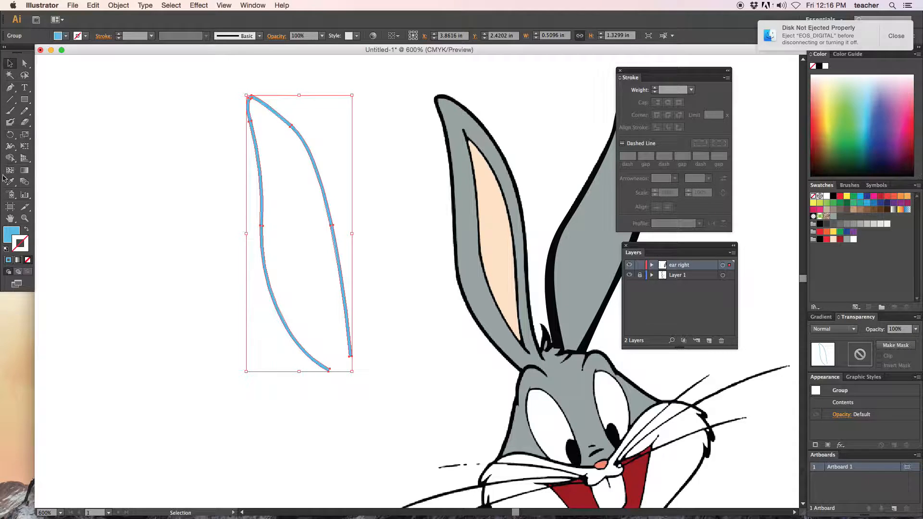
pyautogui.click(25, 99)
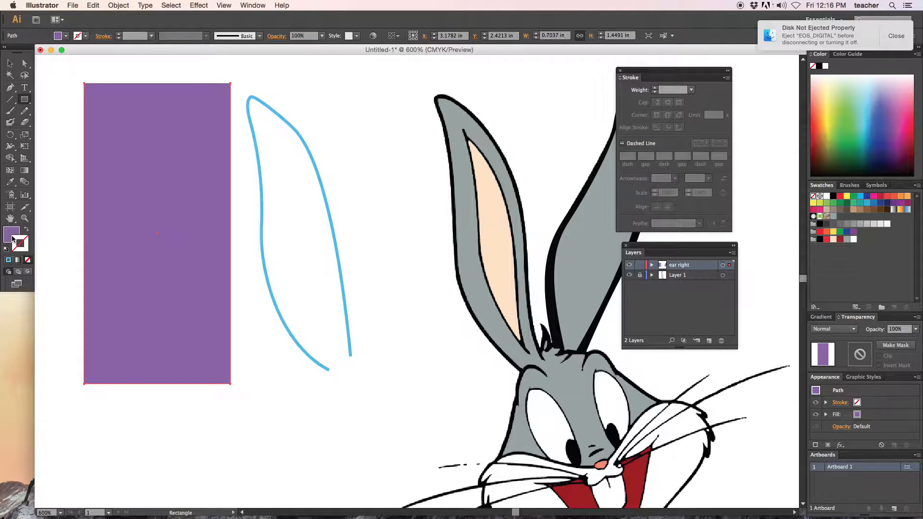
# - Move the purple rectangle over the ear outline and send it to the back so it fully covers it
pyautogui.click(9, 63)
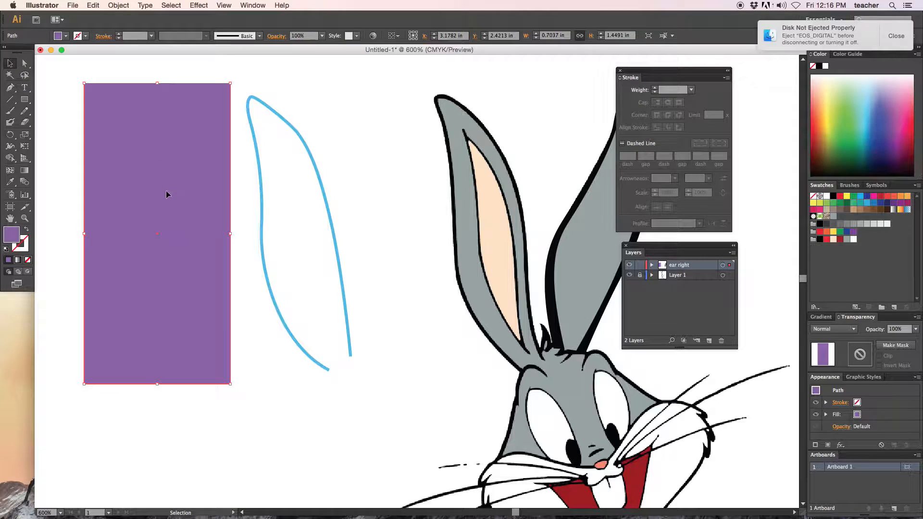
pyautogui.moveTo(167, 194); pyautogui.dragTo(303, 203)
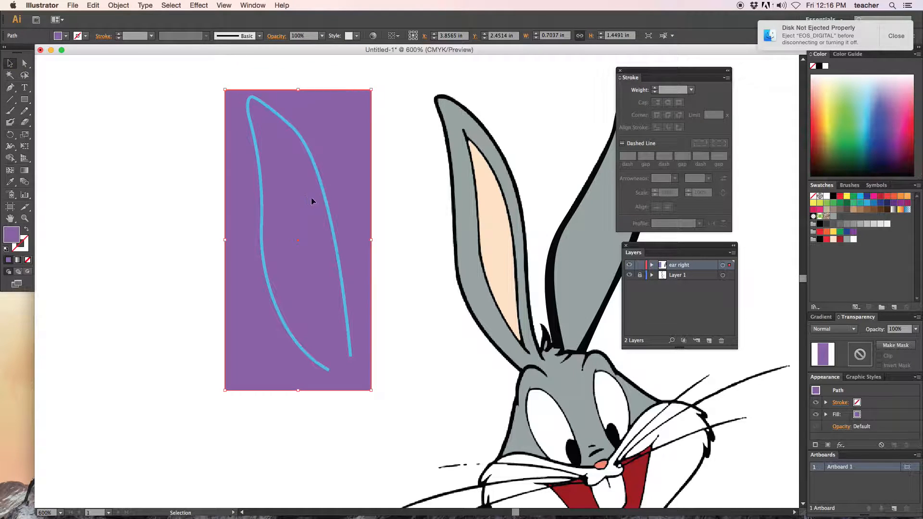
pyautogui.rightClick(312, 202)
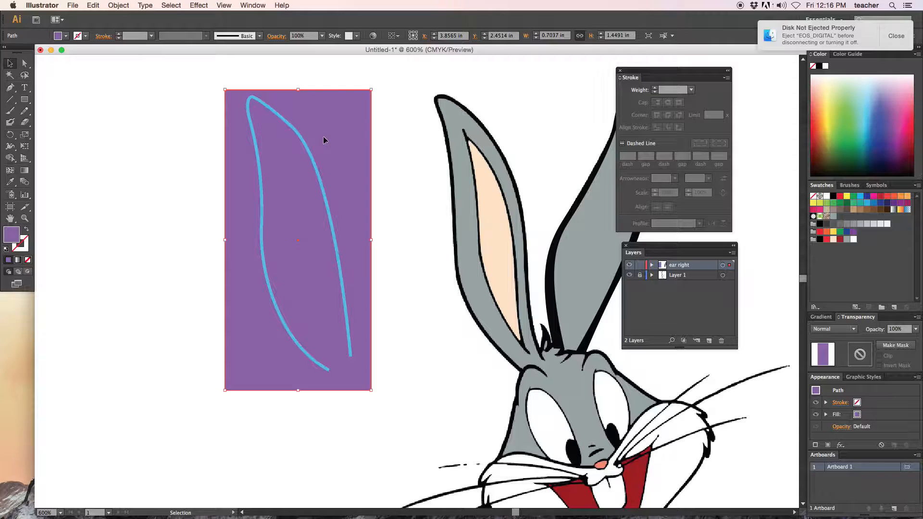
pyautogui.moveTo(324, 141); pyautogui.dragTo(336, 145)
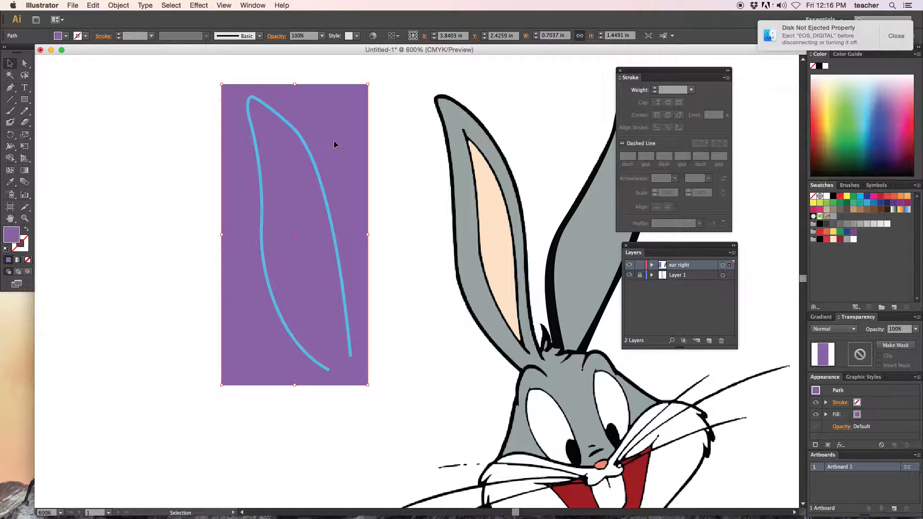
pyautogui.moveTo(311, 147)
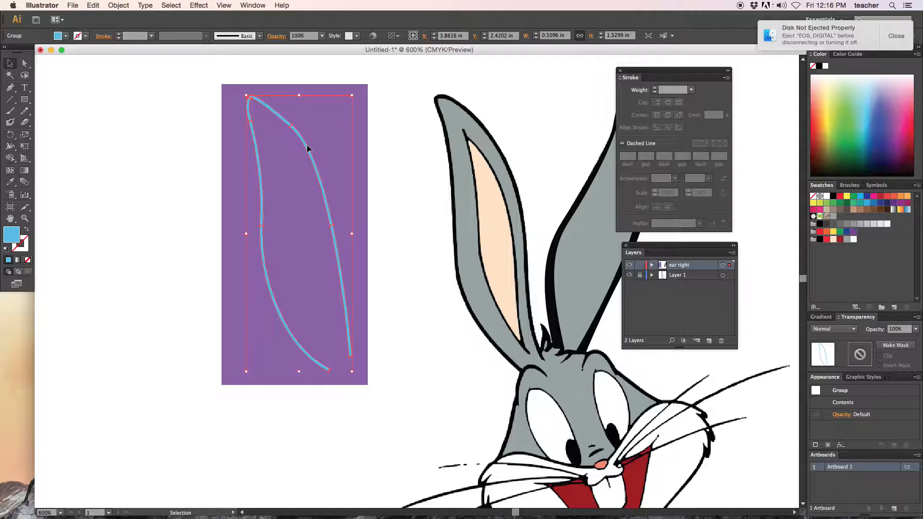
# - Divide the purple rectangle along the ear outline with Pathfinder, leaving a filled purple left-ear shape
pyautogui.click(252, 5)
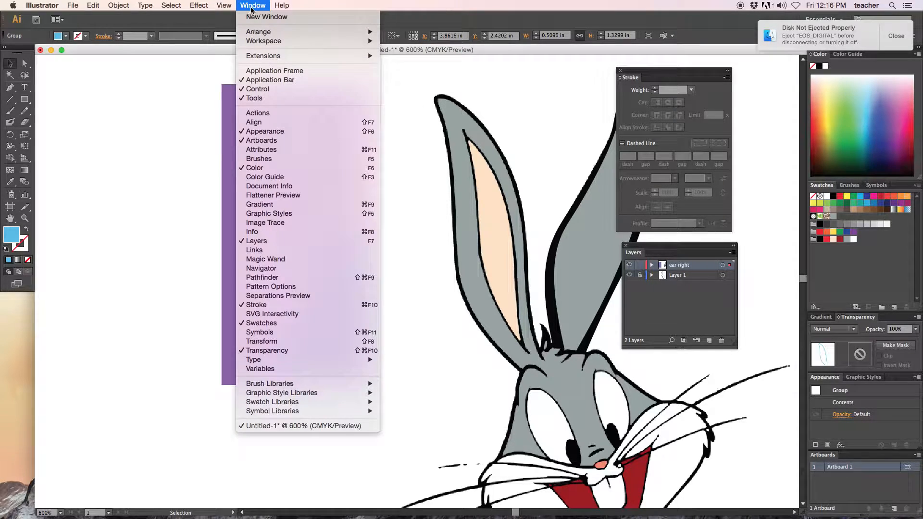
pyautogui.moveTo(279, 277)
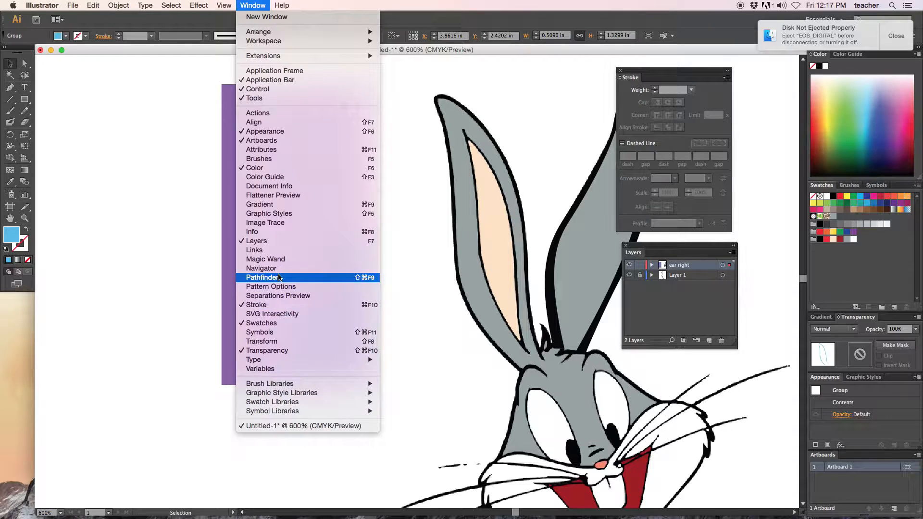
pyautogui.click(264, 277)
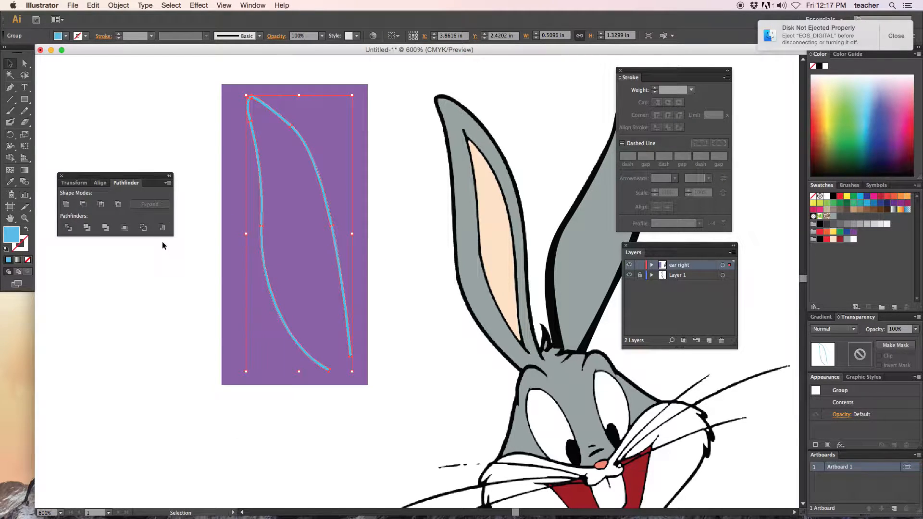
pyautogui.moveTo(67, 228)
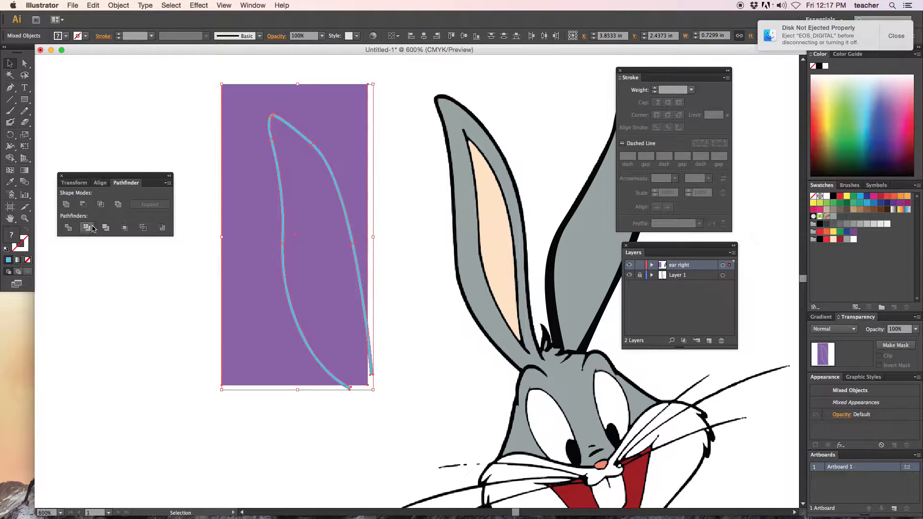
pyautogui.click(118, 5)
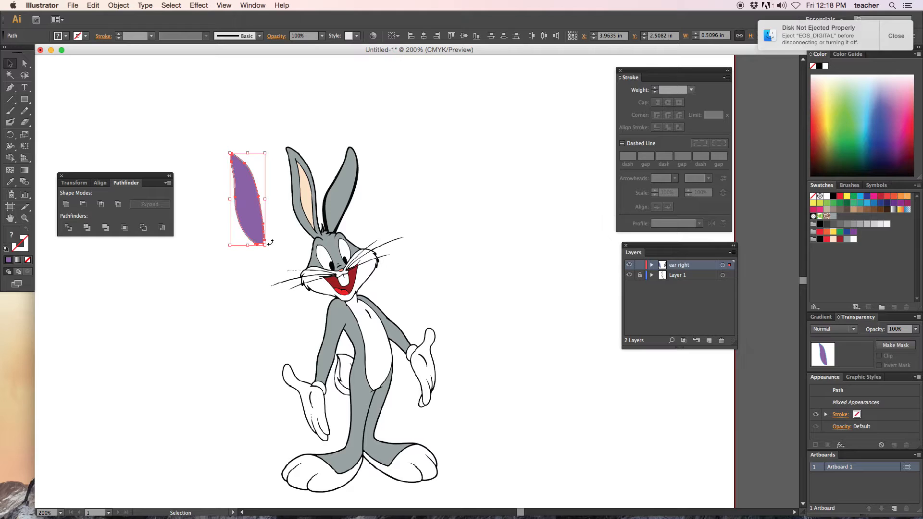
# - Deselect the ear shape and add a new layer named 'ear left'
pyautogui.click(271, 246)
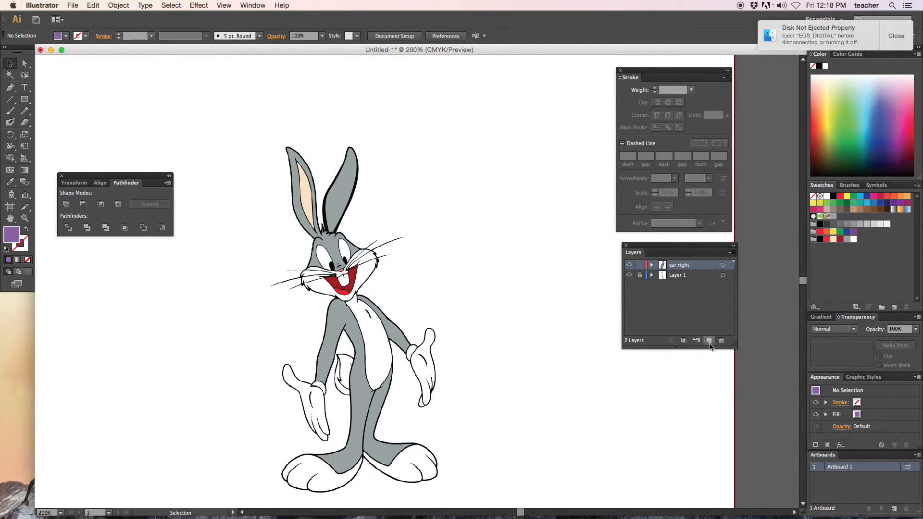
pyautogui.click(710, 341)
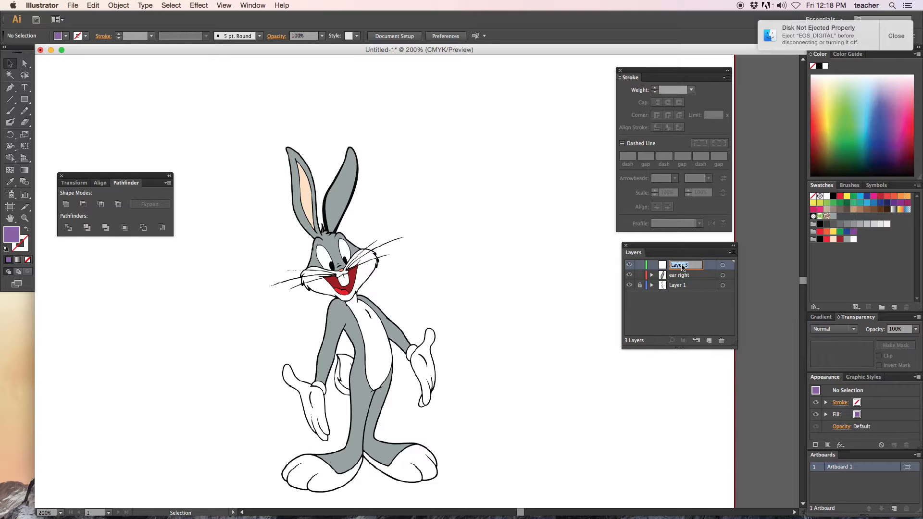
pyautogui.write('ear left')
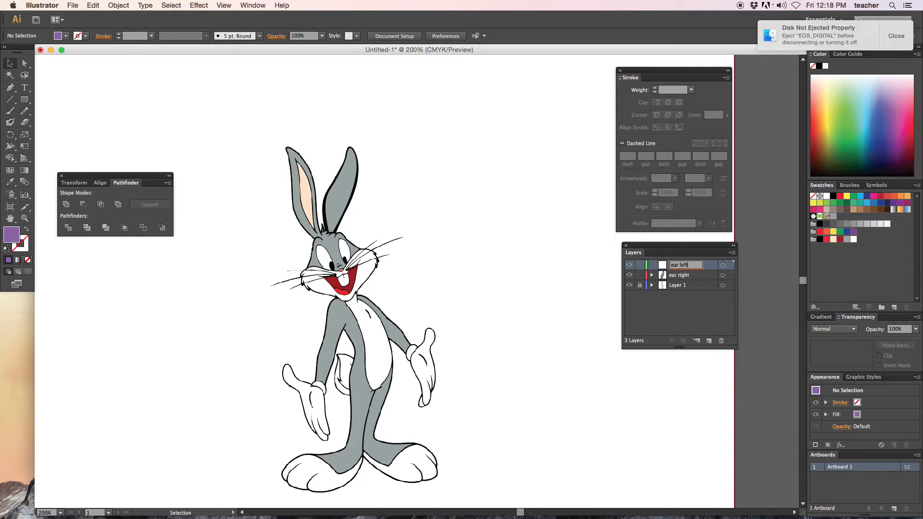